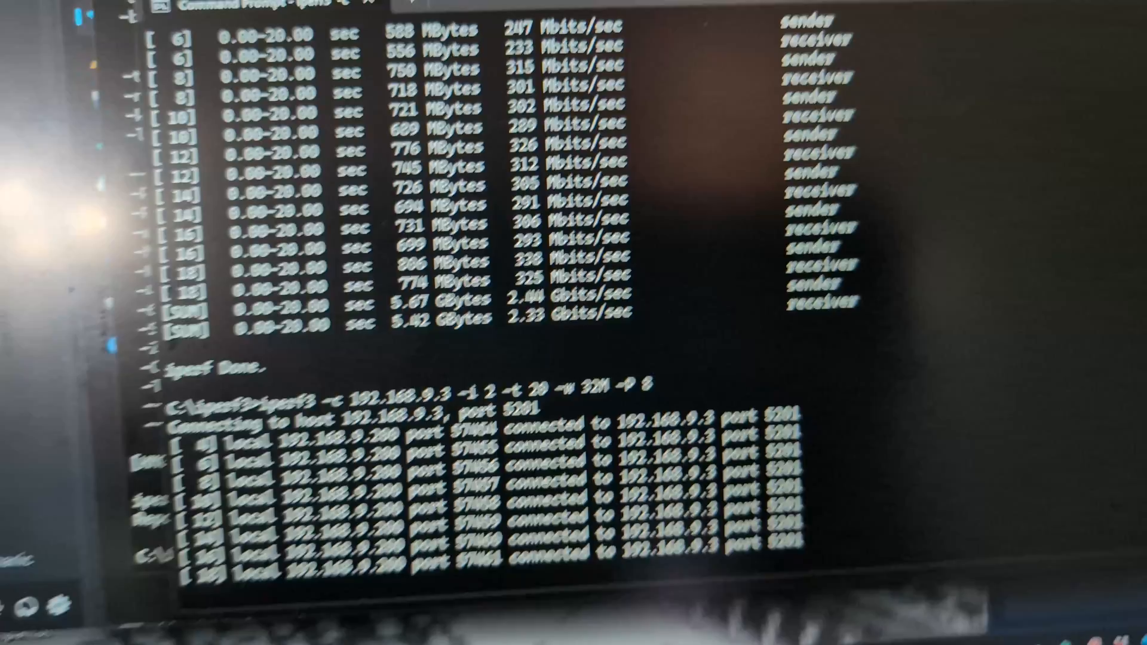
Step: Follow the eight-stream iperf3 run to 192.168.9.3 through its first intervals at about 1.3–2.2 Gbits/sec
scroll(down, 3)
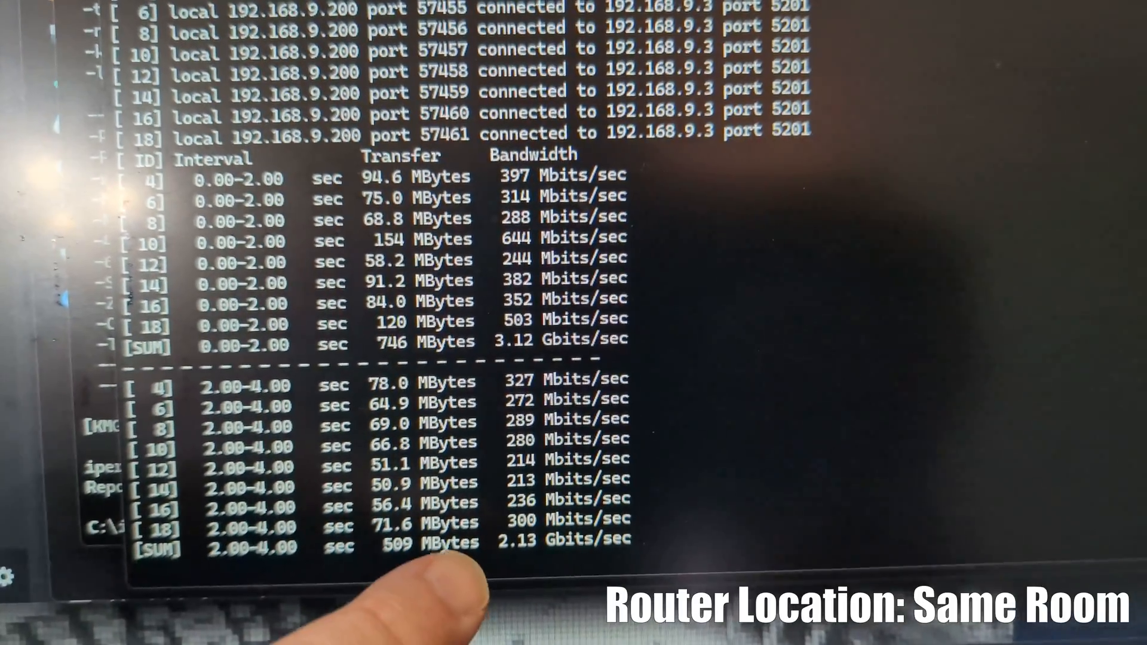
scroll(down, 3)
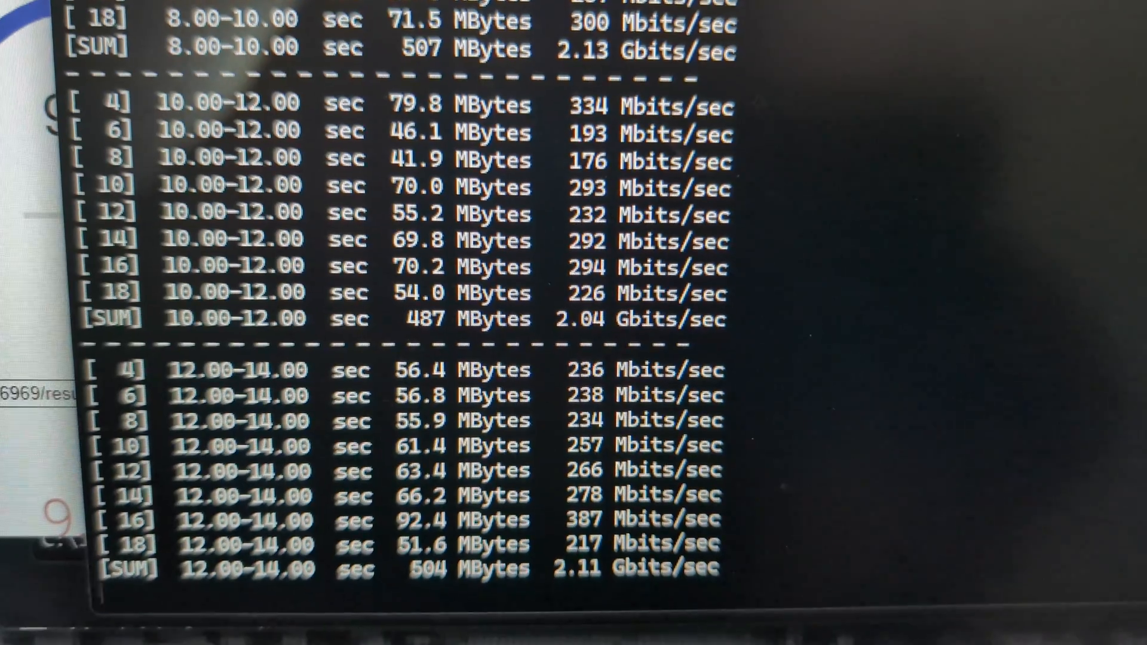
scroll(down, 3)
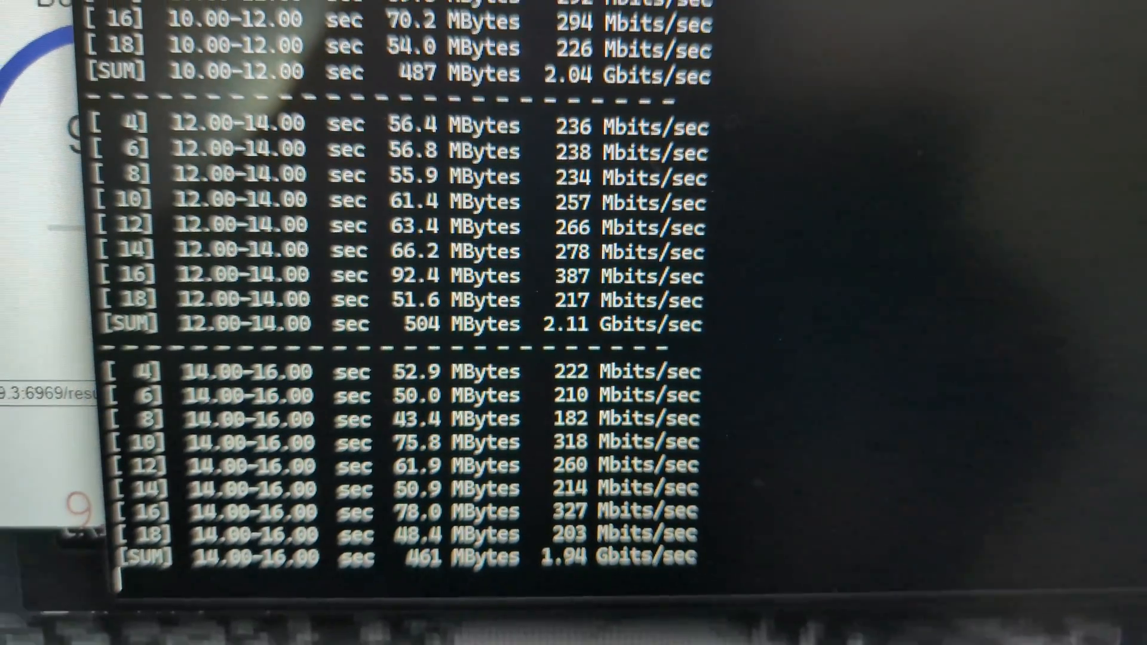
scroll(down, 3)
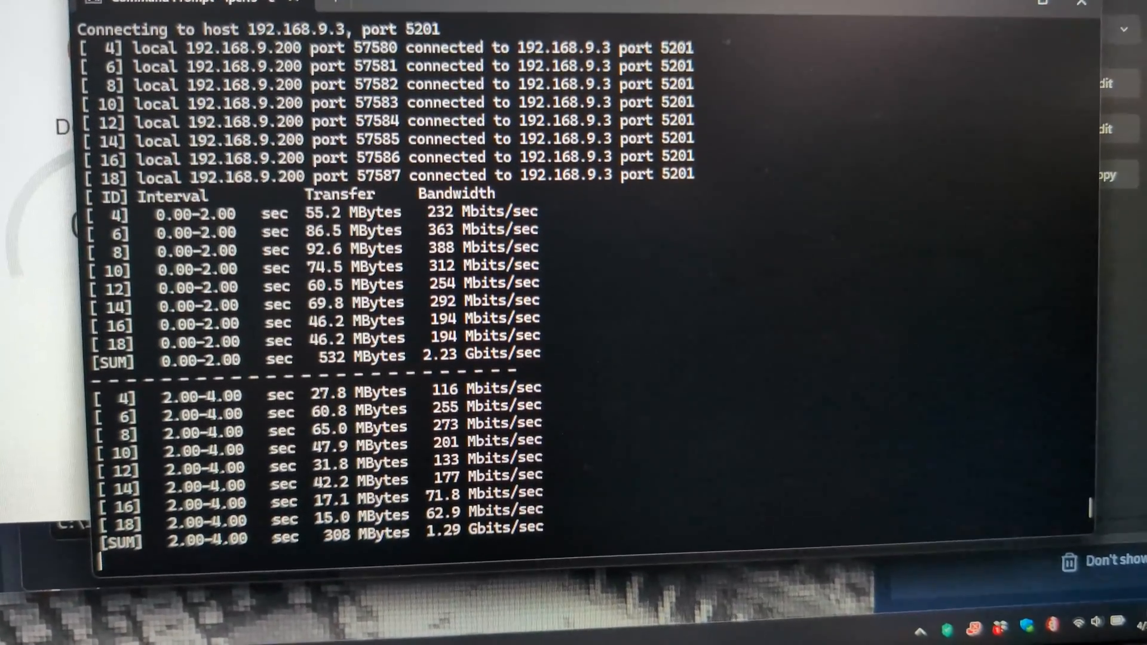
Step: Scroll to the iperf3 summary: 1.29 Gbits/sec sent, 1.20 received, 'iperf Done.'
scroll(down, 3)
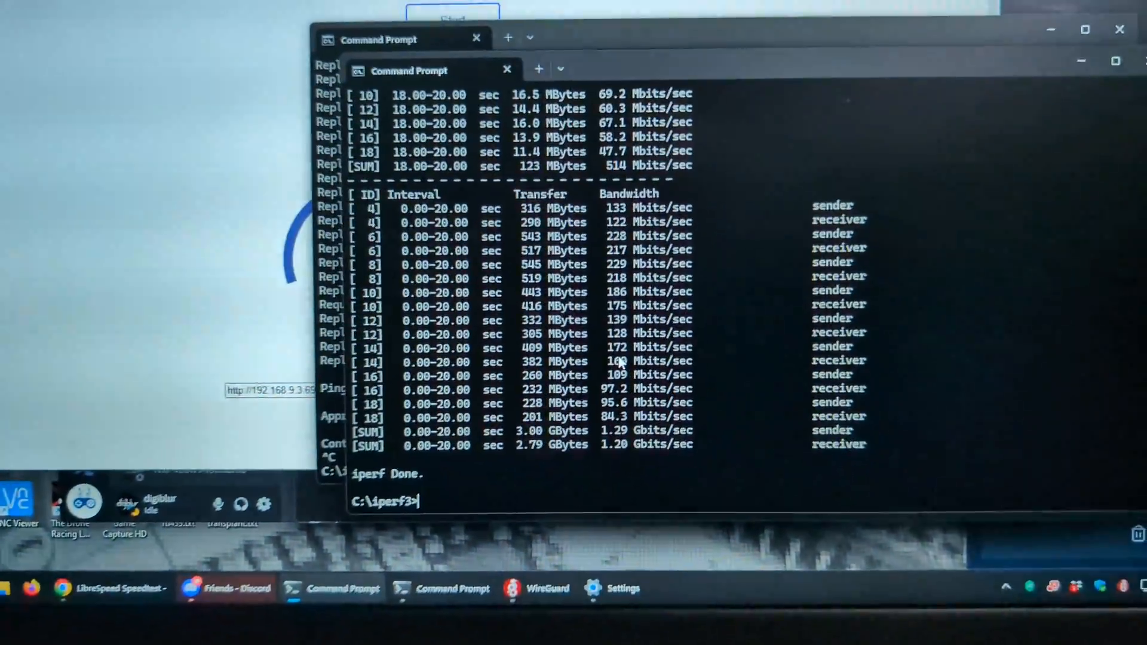
Step: Run 'iperf3 -c 192.168.9.3 -i 2 -t 20 -w 32M -P 8' and follow intervals from 2.87 to 1.64 Gbits/sec
text(iperf3 -c 192.168.9.3 -i 2 -t 20 -w 32M -P 8)
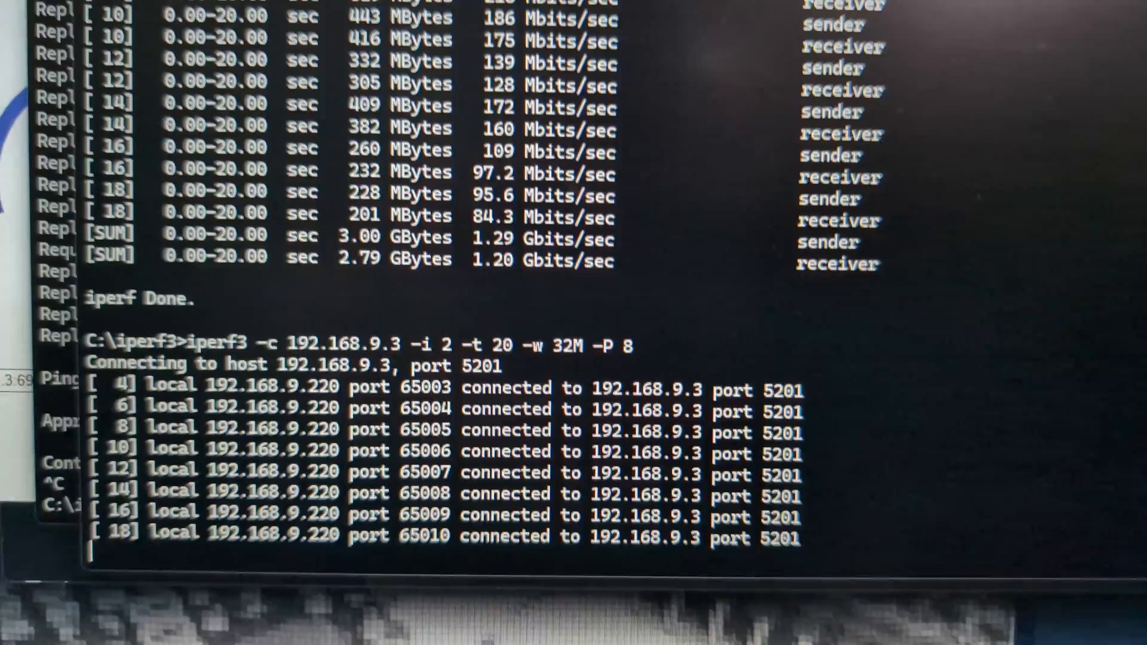
scroll(down, 3)
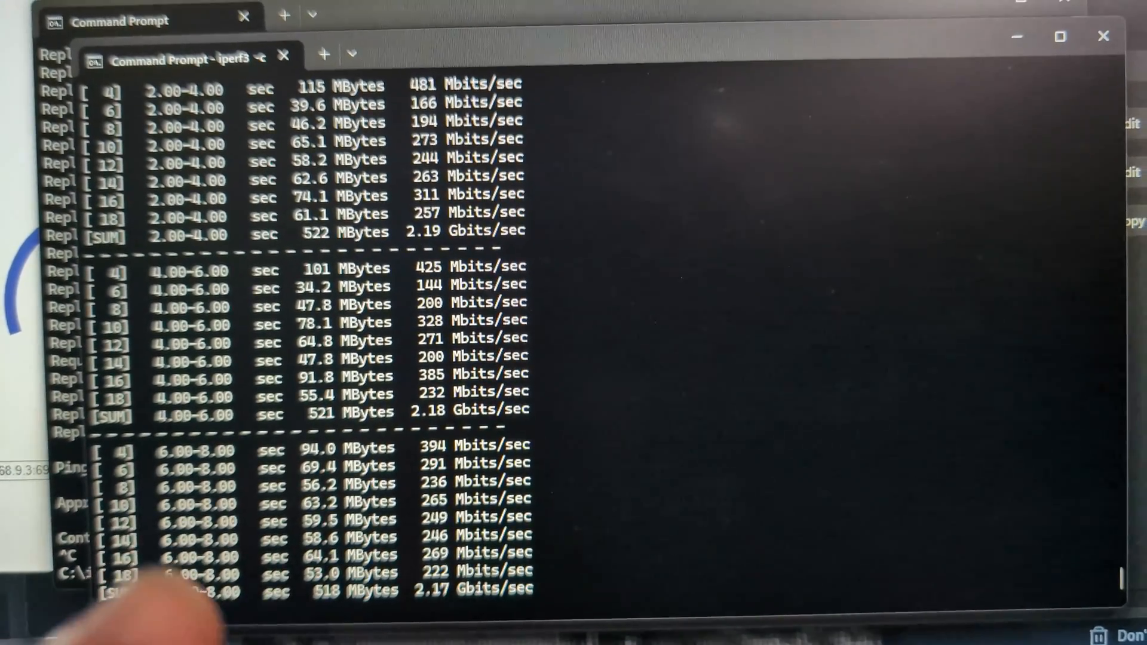
scroll(down, 3)
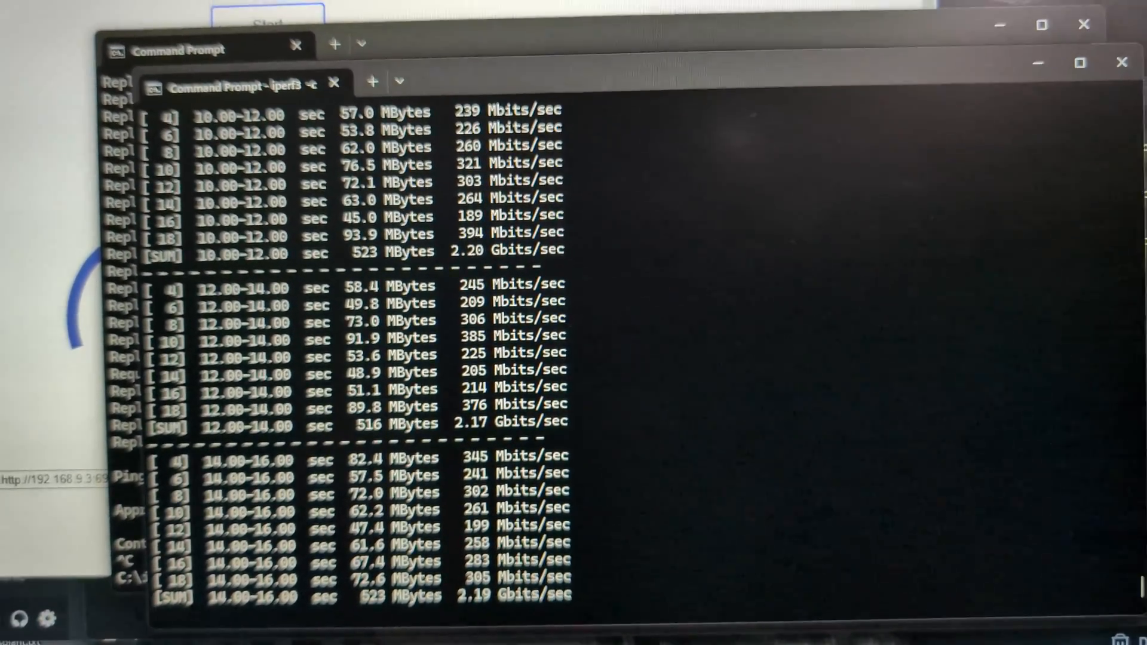
scroll(down, 3)
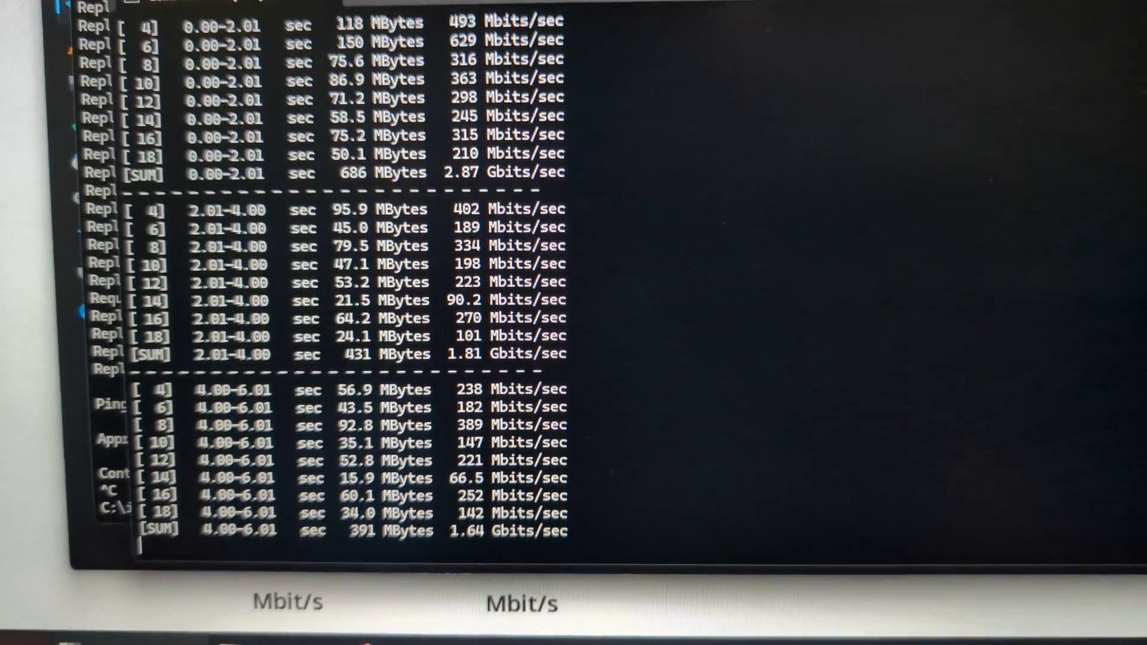
Step: Follow the iperf3 SUM lines to 16 seconds as throughput drops to about 1.6–1.8 Gbits/sec
scroll(down, 3)
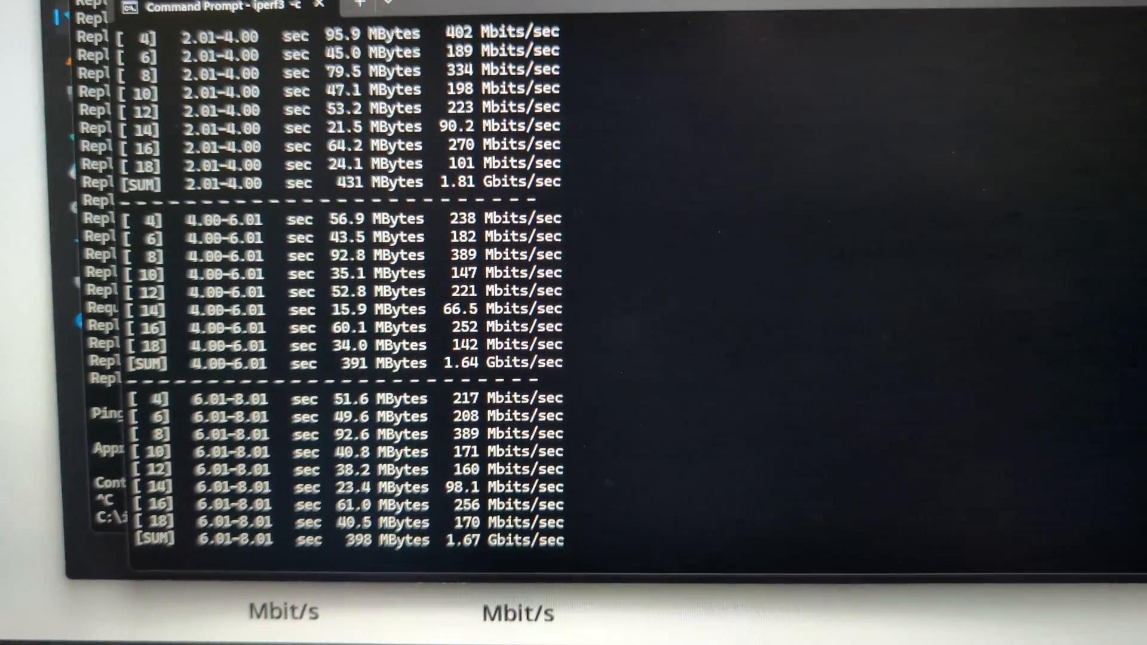
scroll(down, 3)
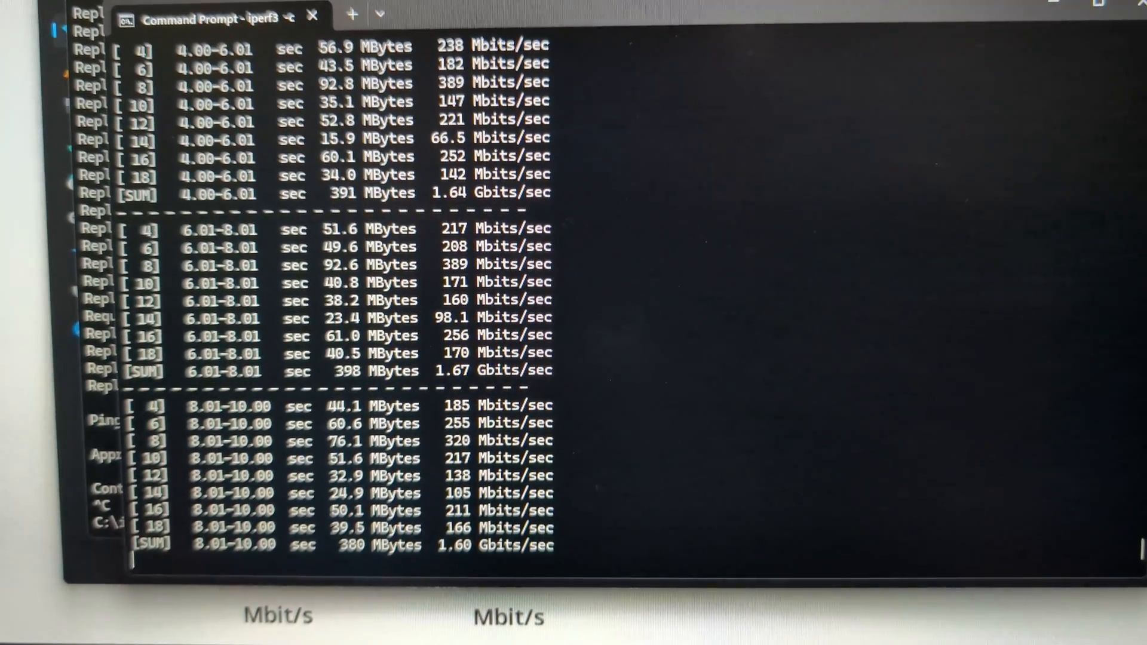
scroll(down, 3)
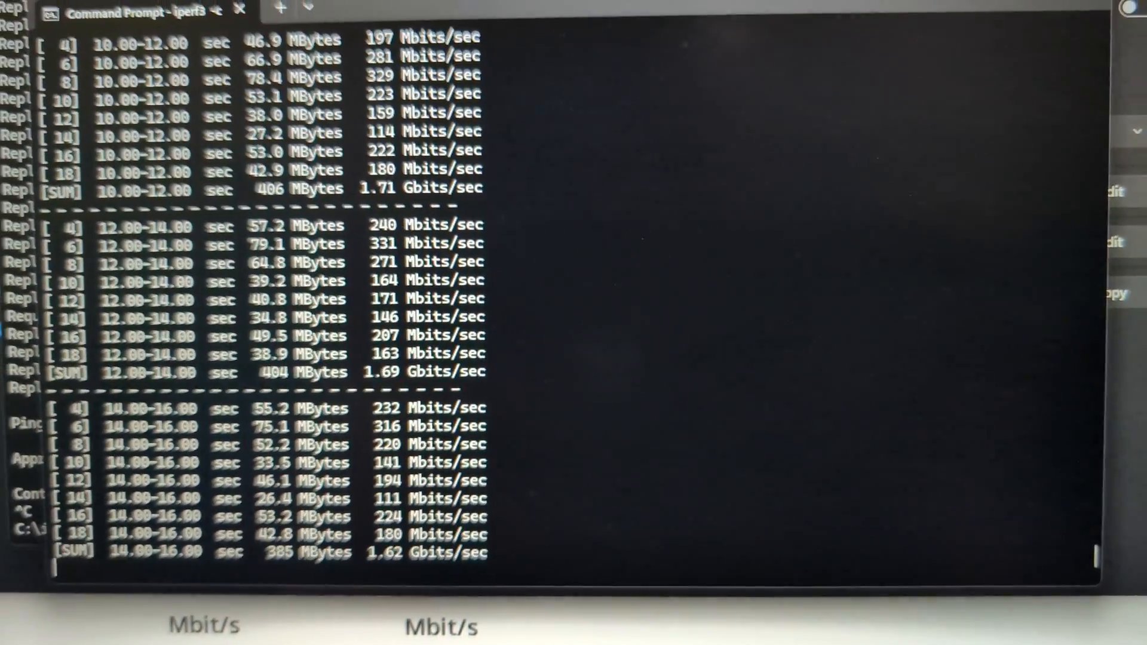
scroll(down, 3)
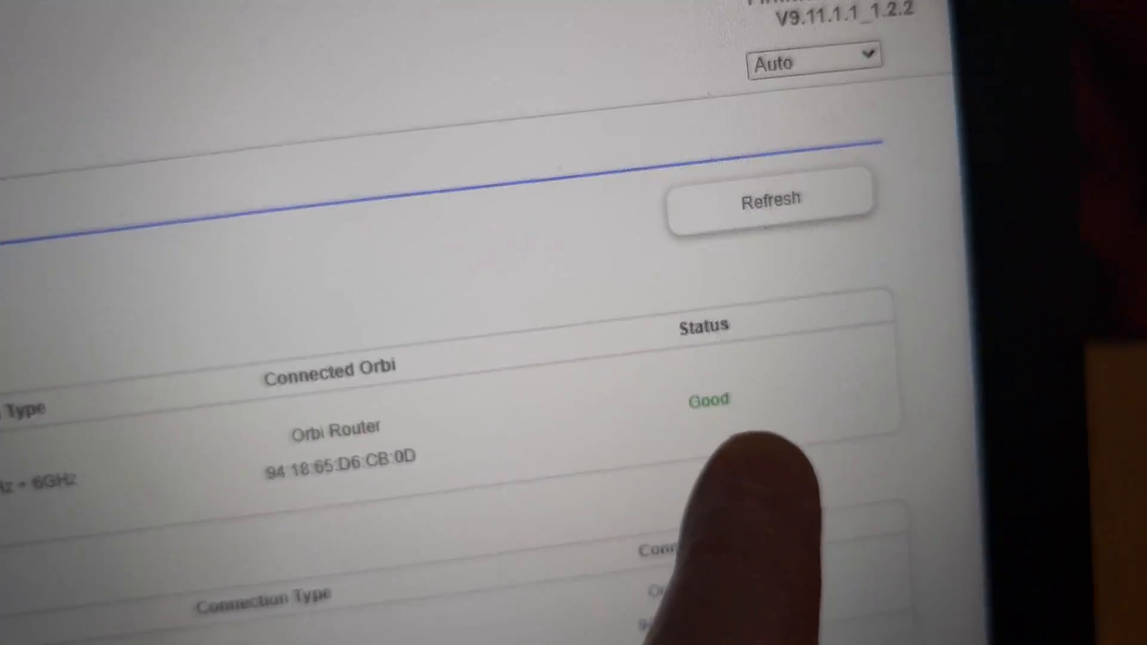
scroll(down, 3)
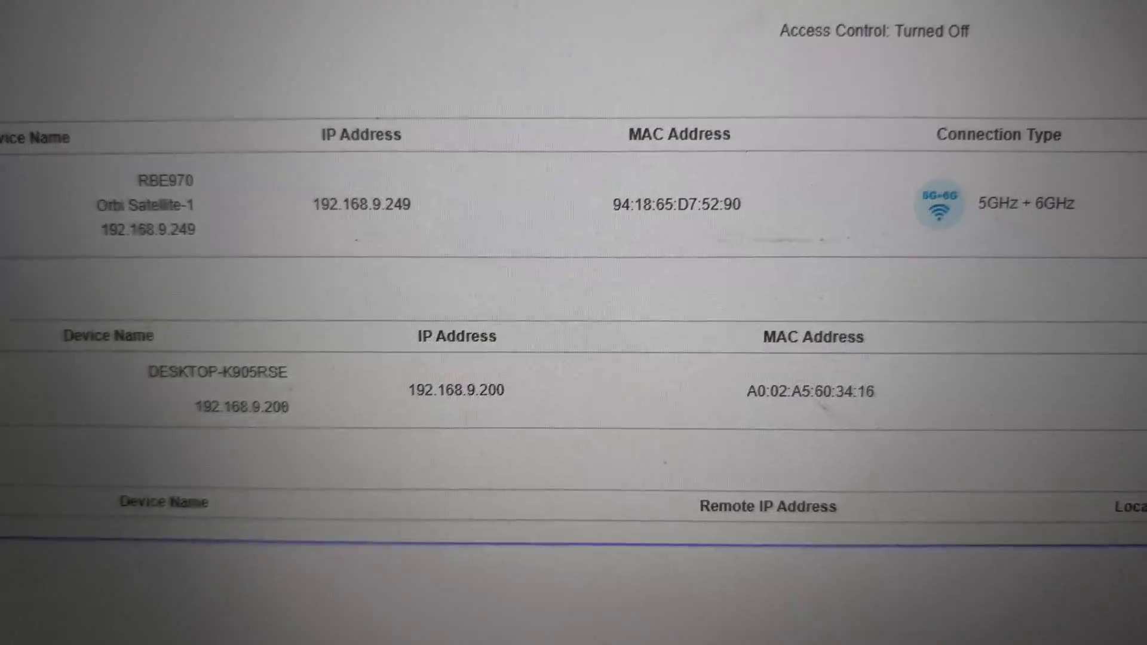
scroll(down, 3)
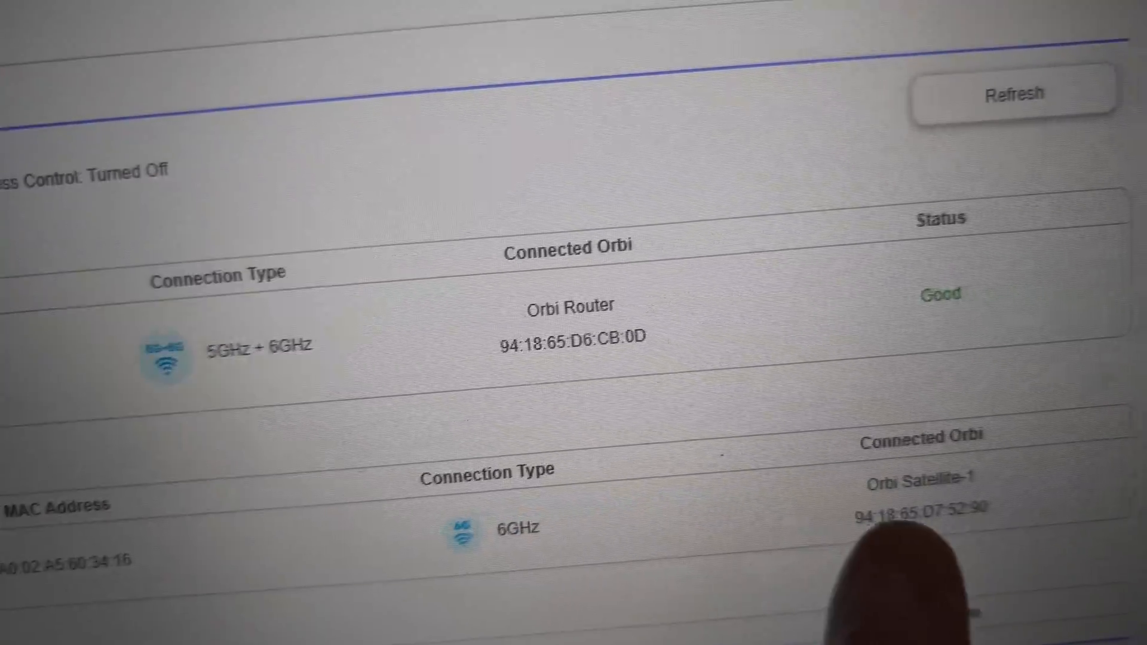
scroll(down, 3)
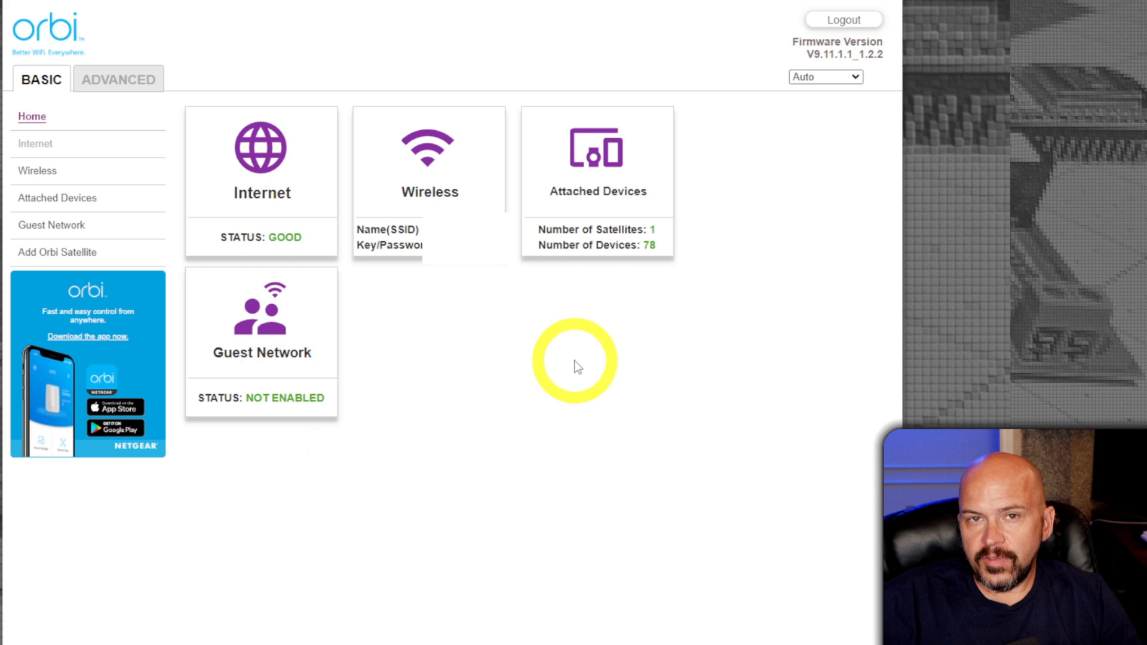
mouse_move(55, 67)
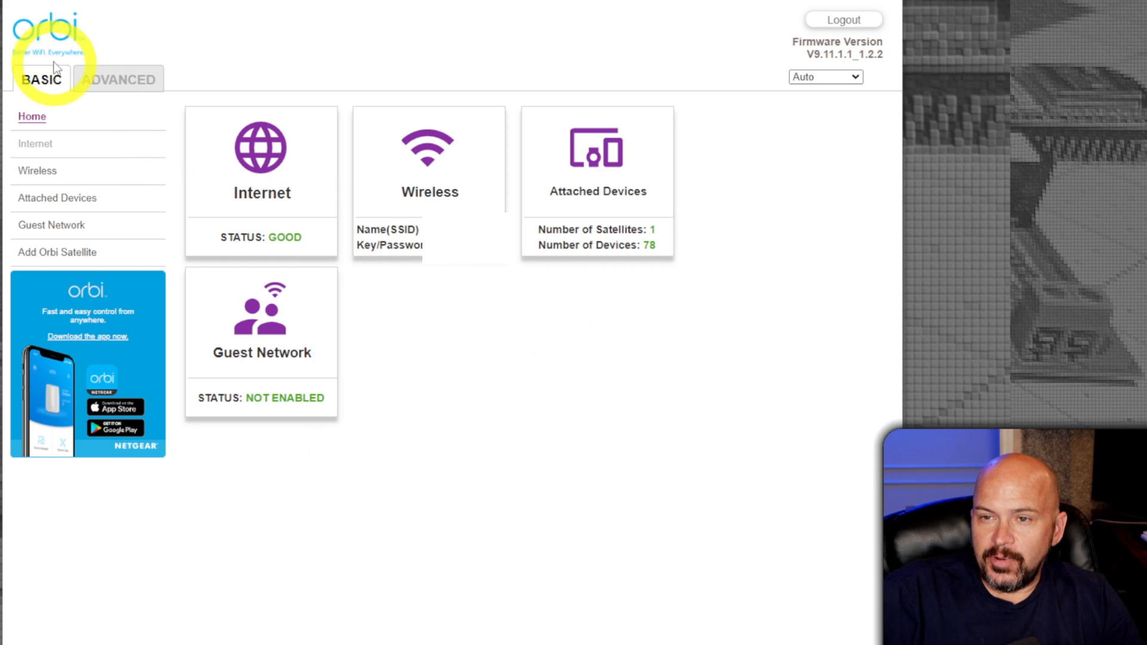
mouse_move(63, 65)
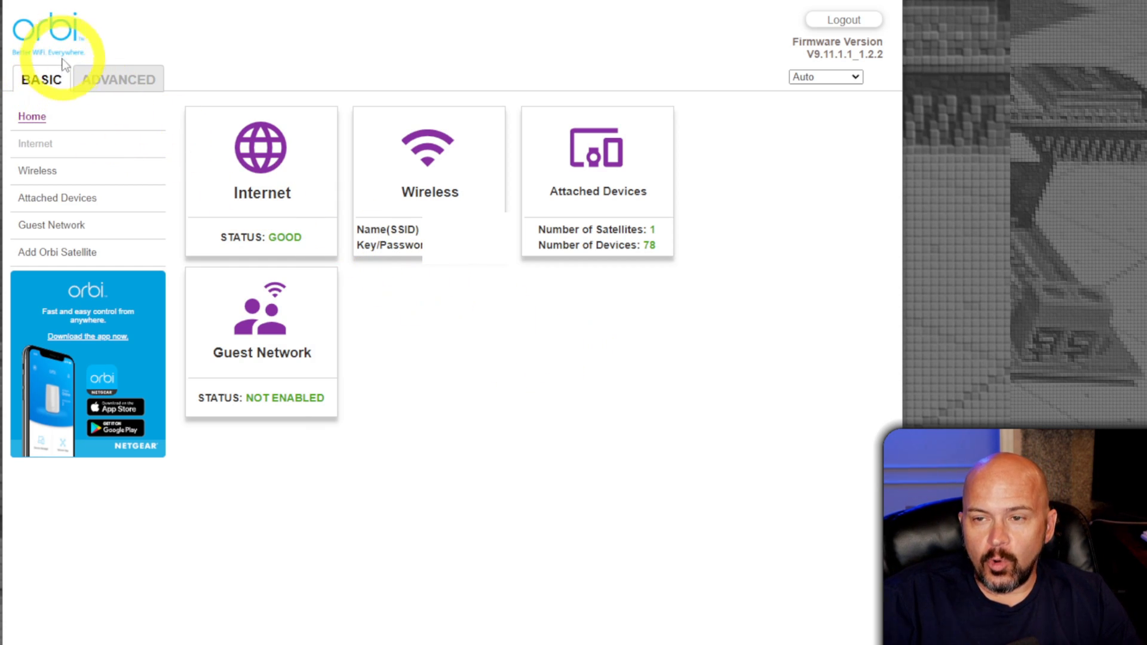
mouse_move(150, 165)
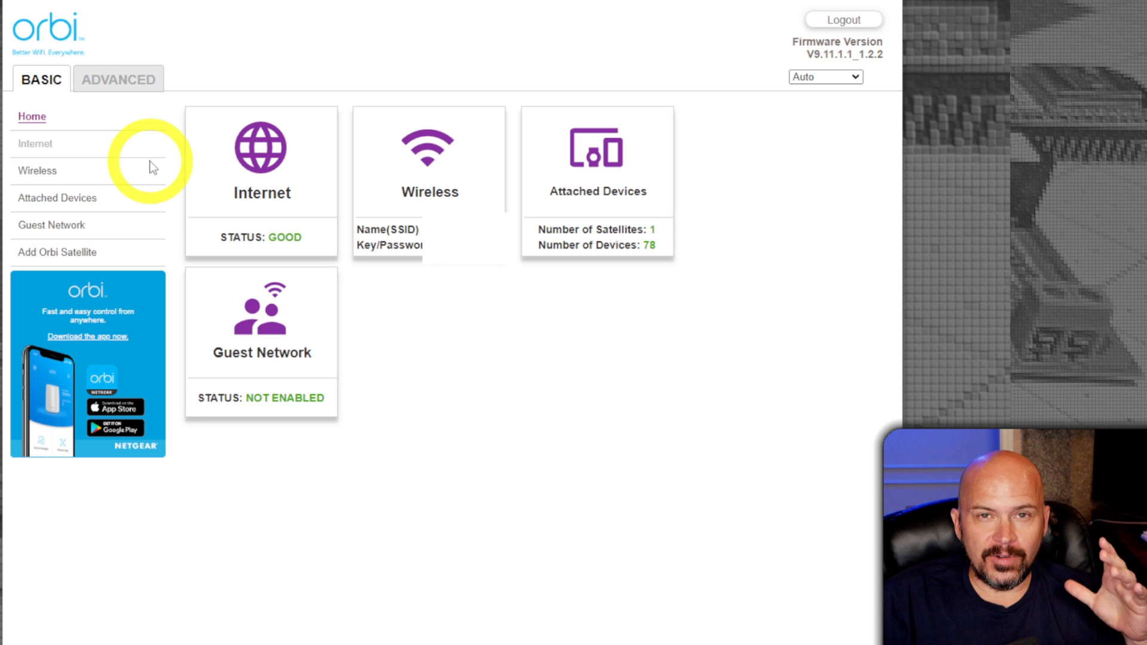
mouse_move(414, 306)
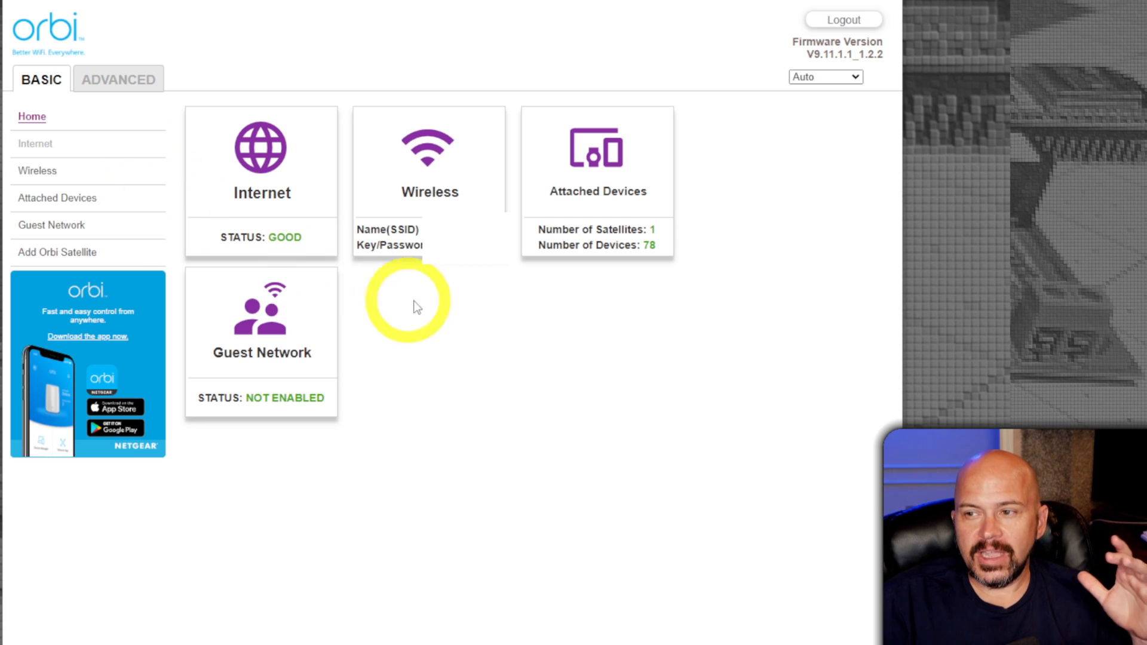
mouse_move(589, 203)
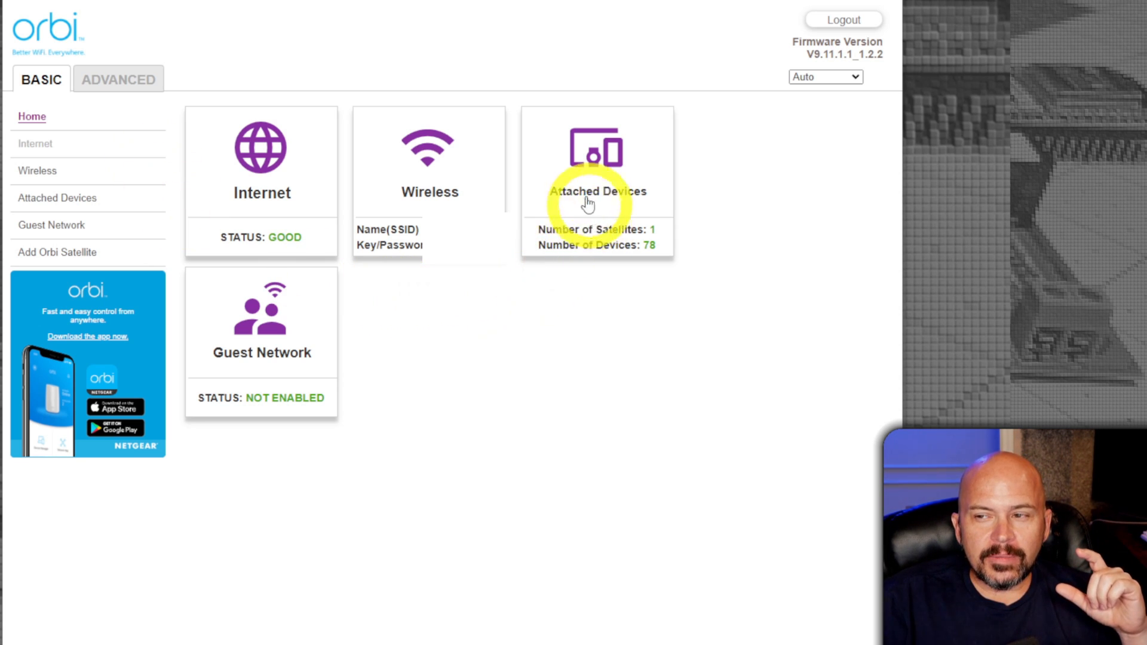
mouse_move(586, 245)
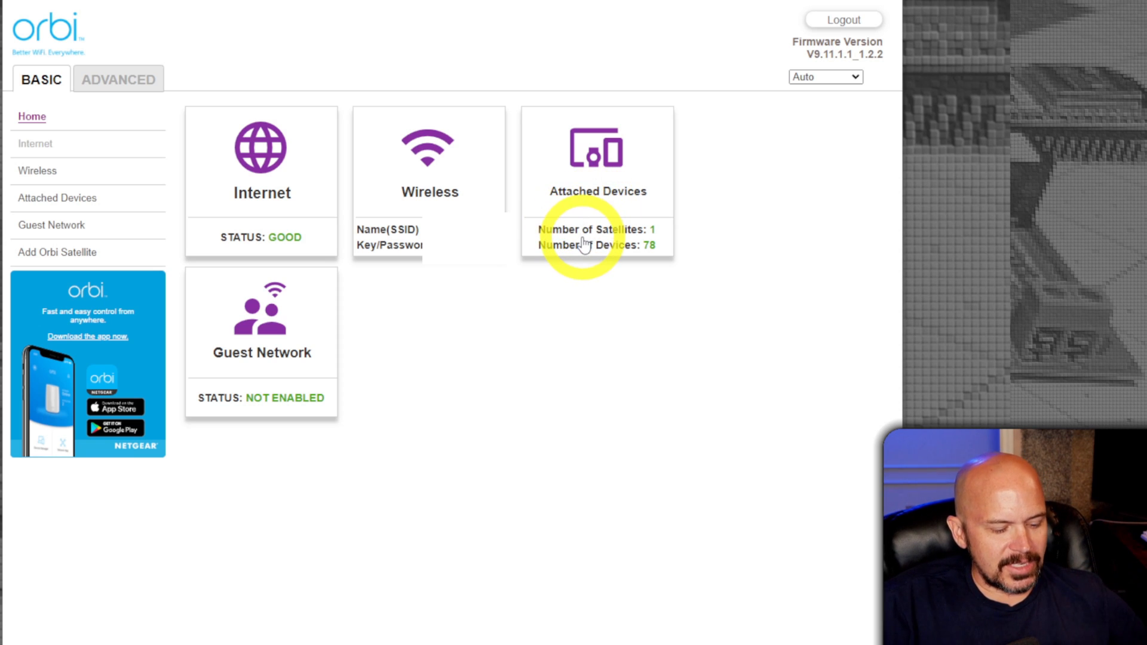
click(596, 181)
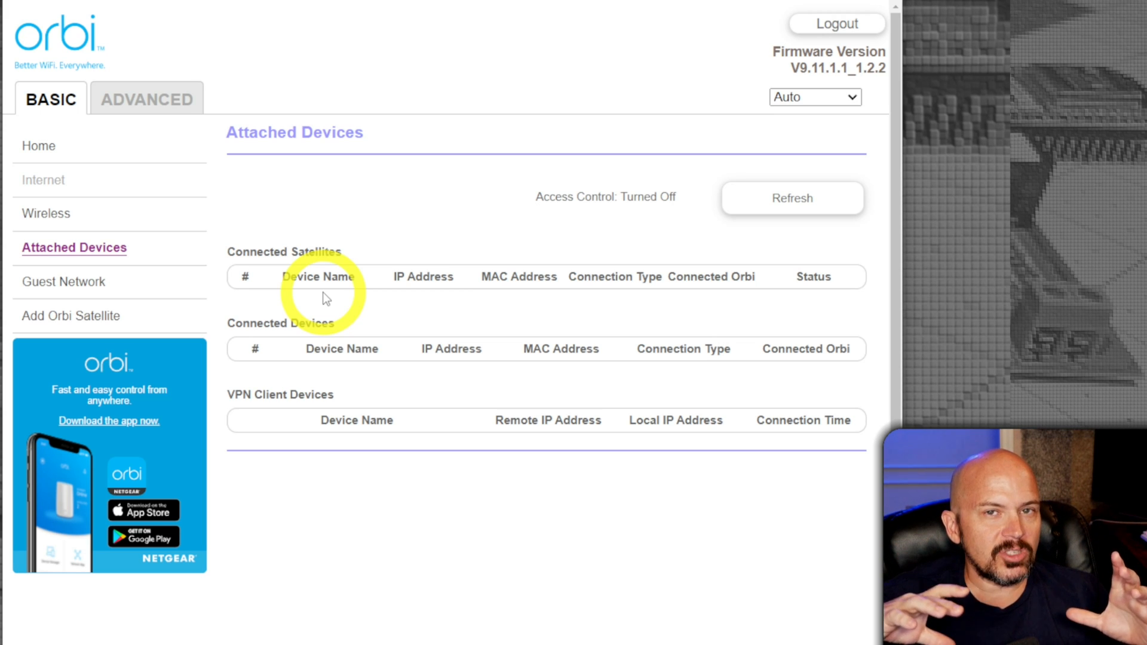
click(793, 198)
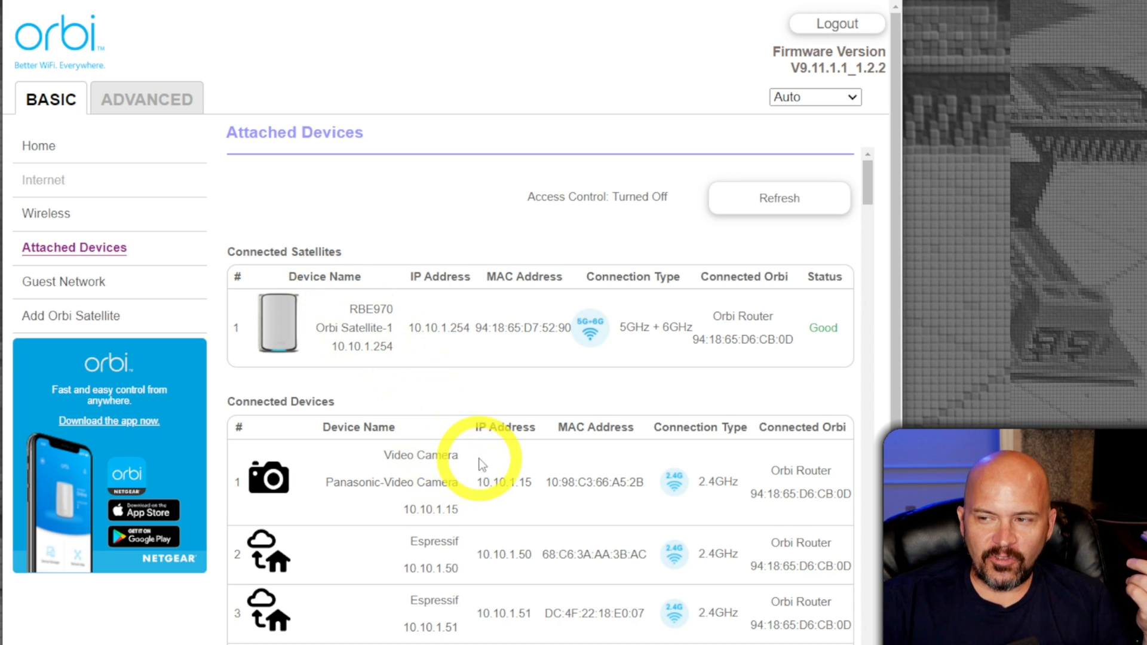
scroll(down, 3)
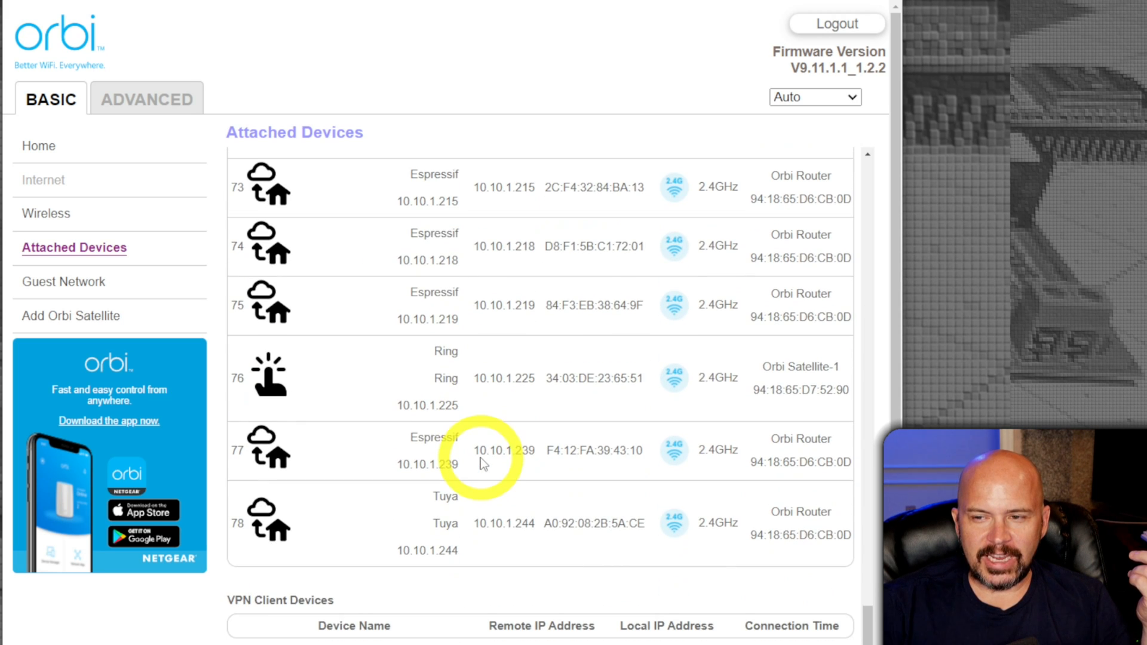
mouse_move(260, 534)
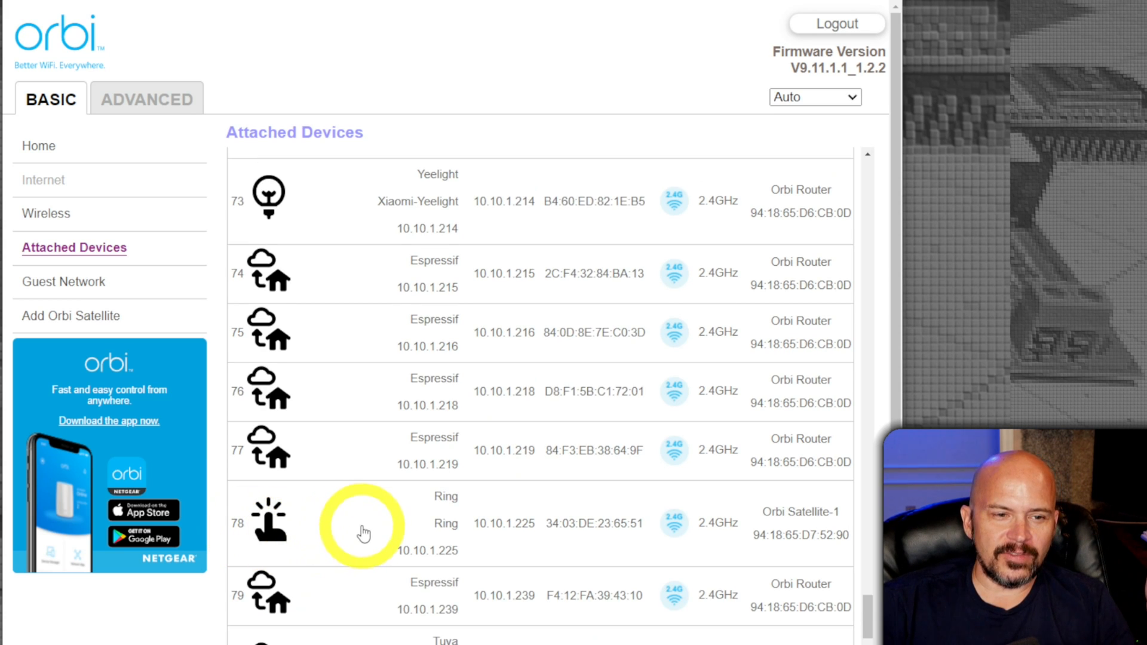
scroll(down, 3)
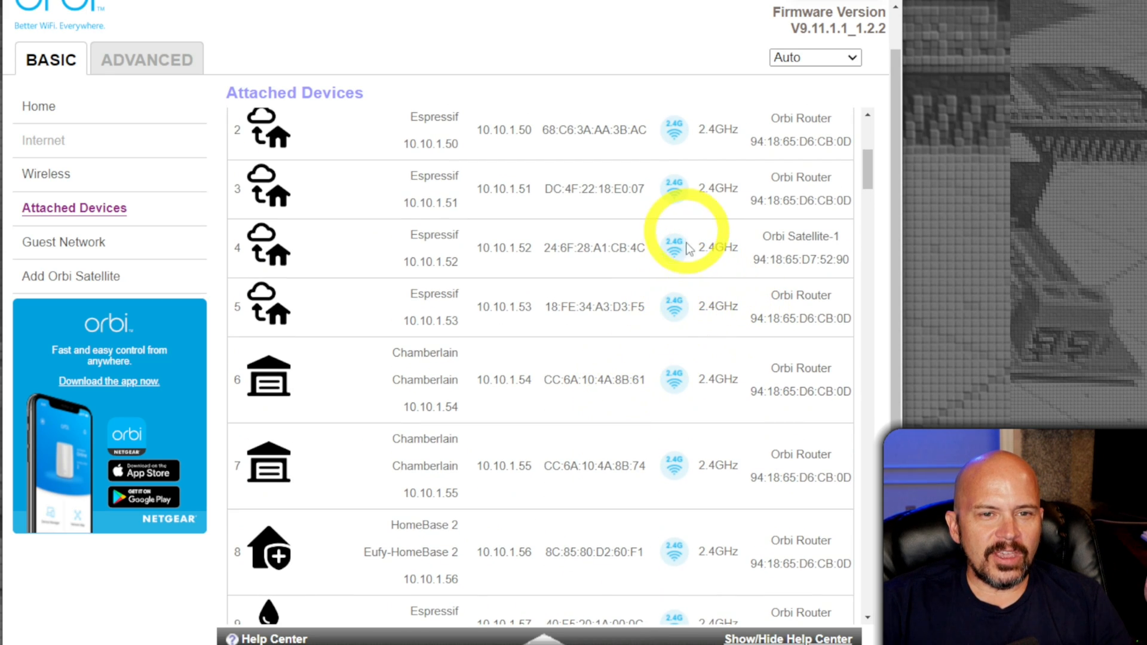
scroll(down, 3)
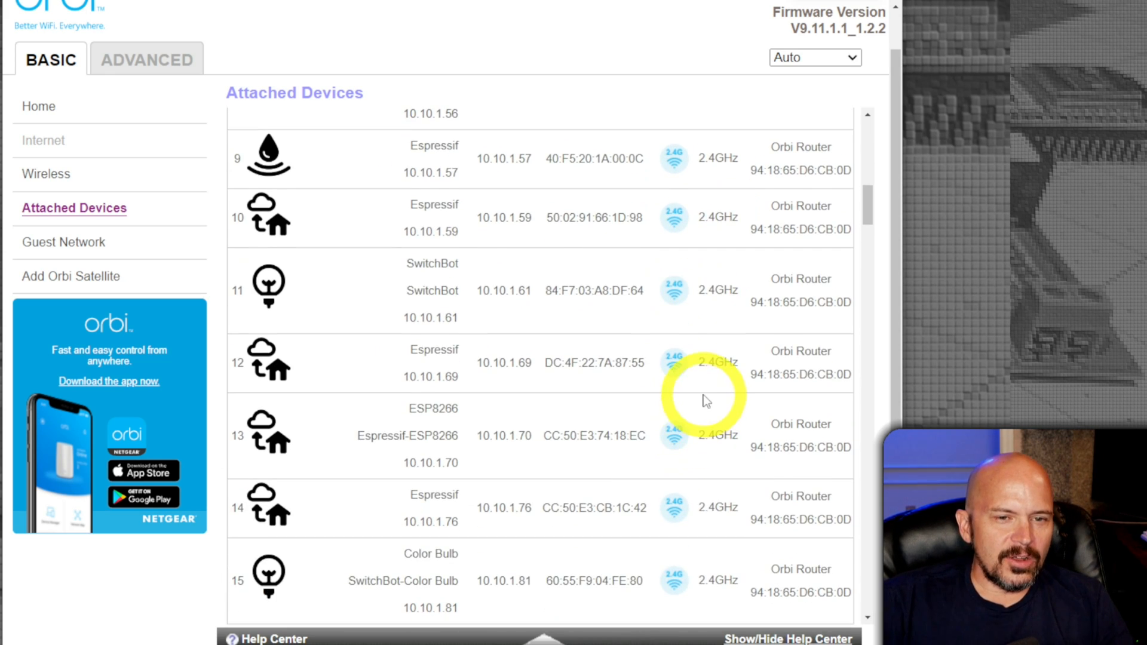
scroll(down, 3)
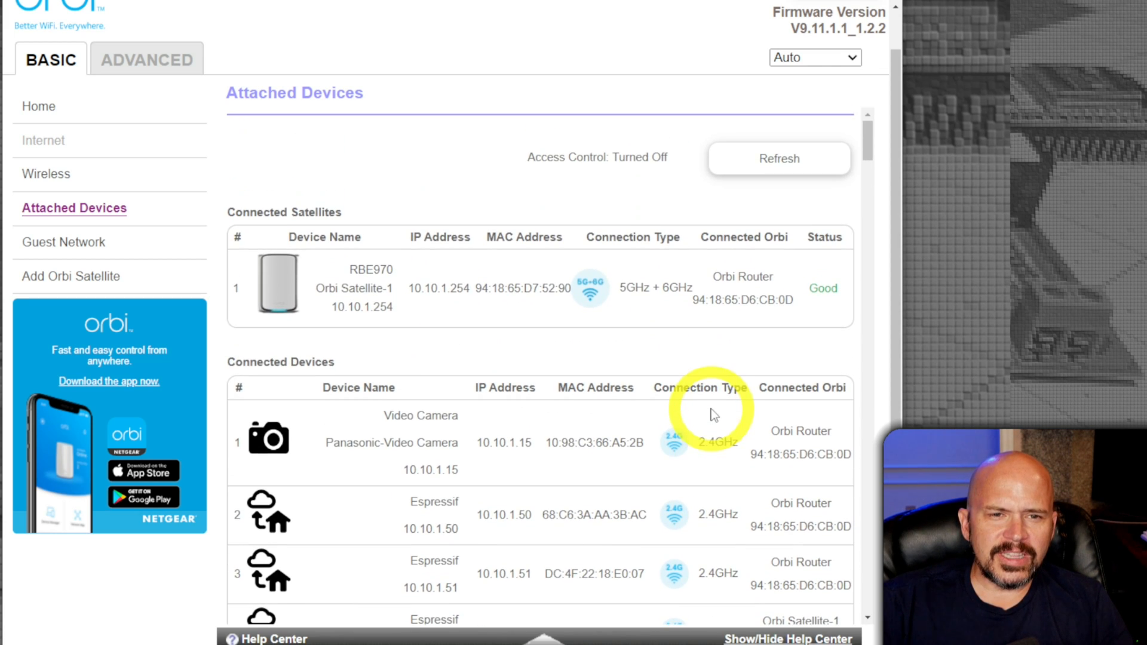
scroll(down, 3)
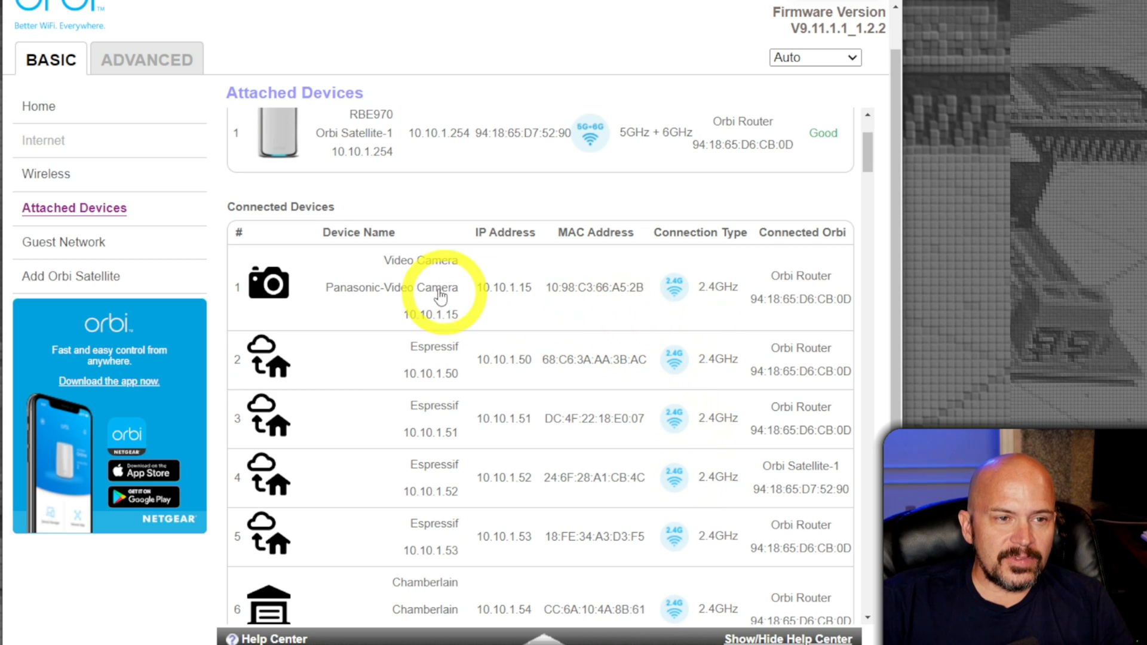
mouse_move(629, 393)
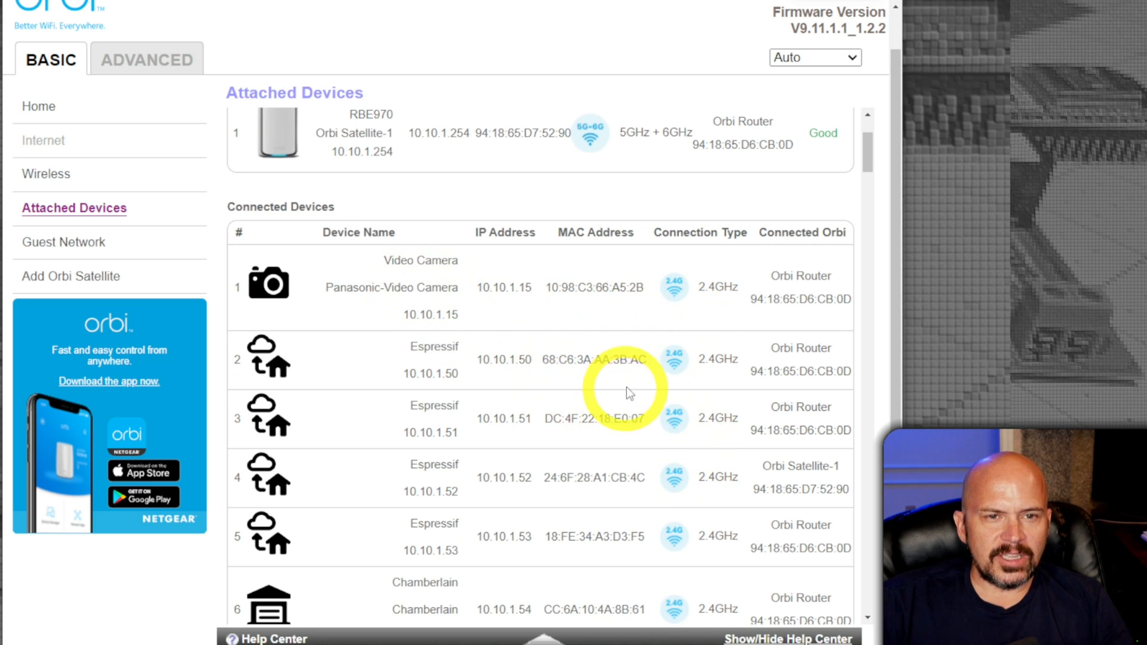
Step: Switch to the advanced Attached Devices list, mark Orbi Satellite-1, and scroll to entry 116
click(147, 59)
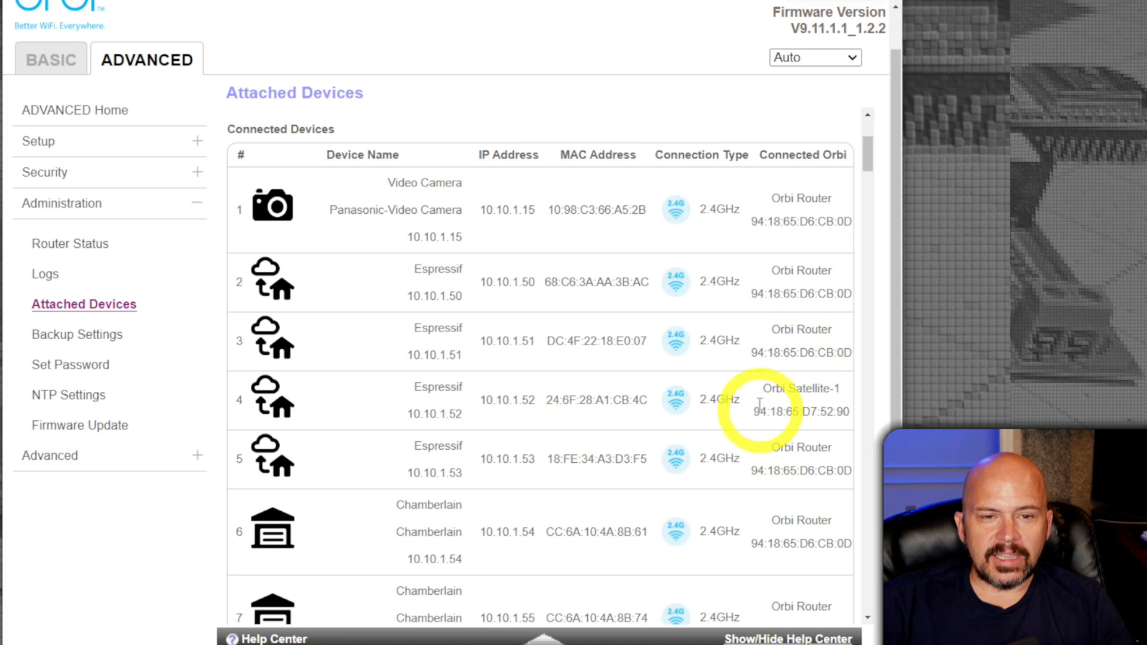
double_click(800, 388)
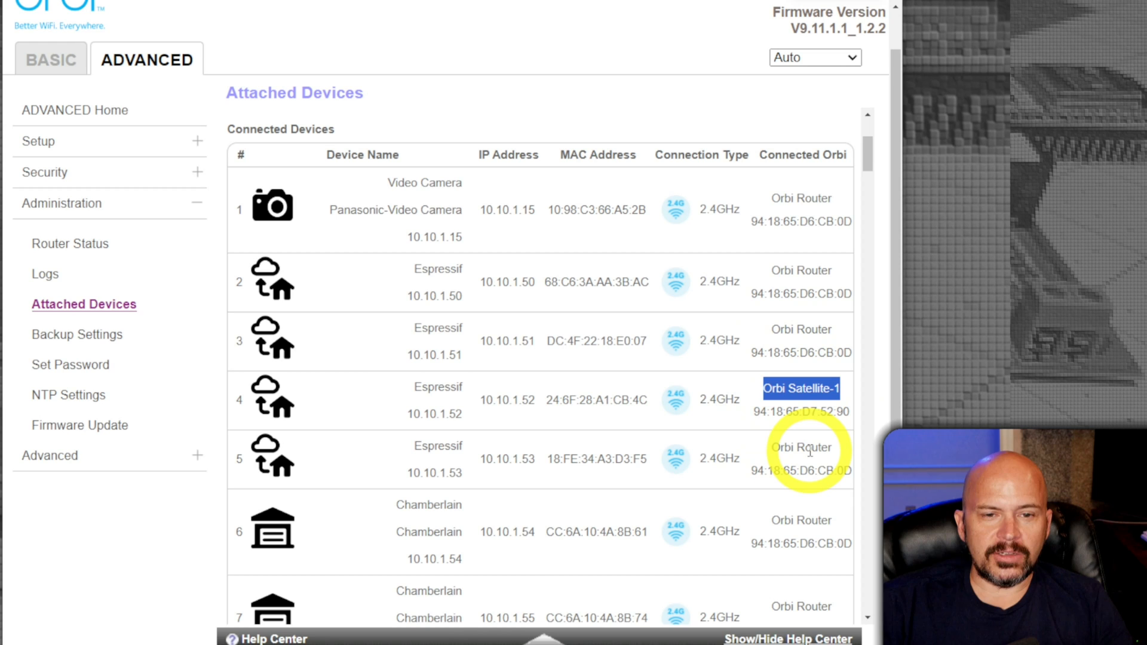
scroll(down, 3)
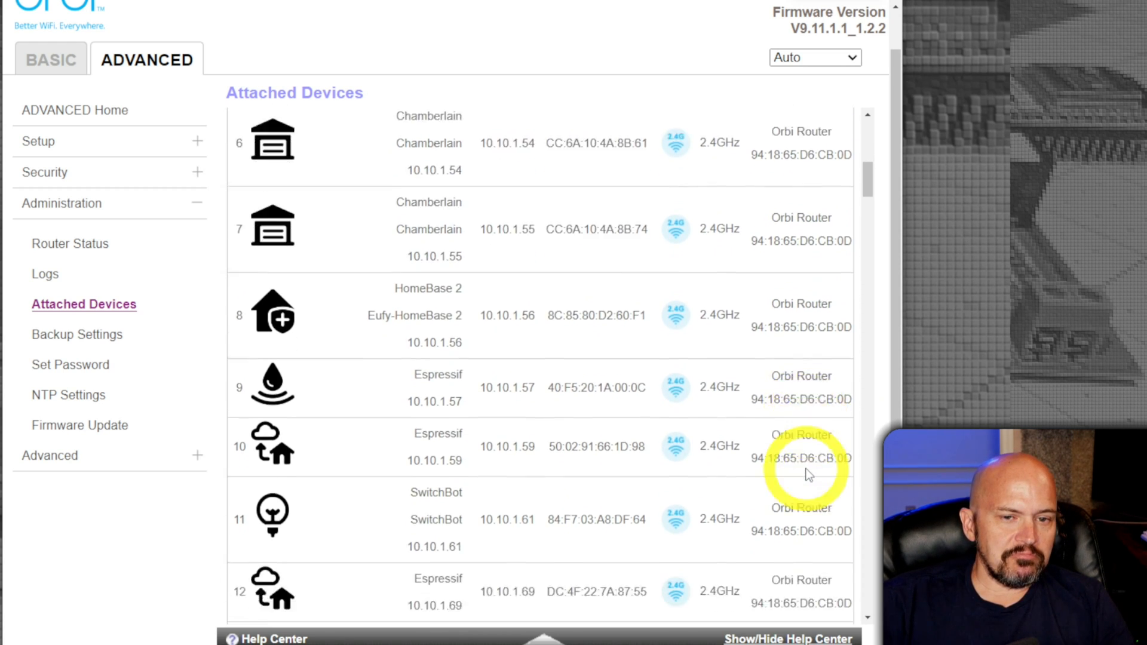
scroll(down, 3)
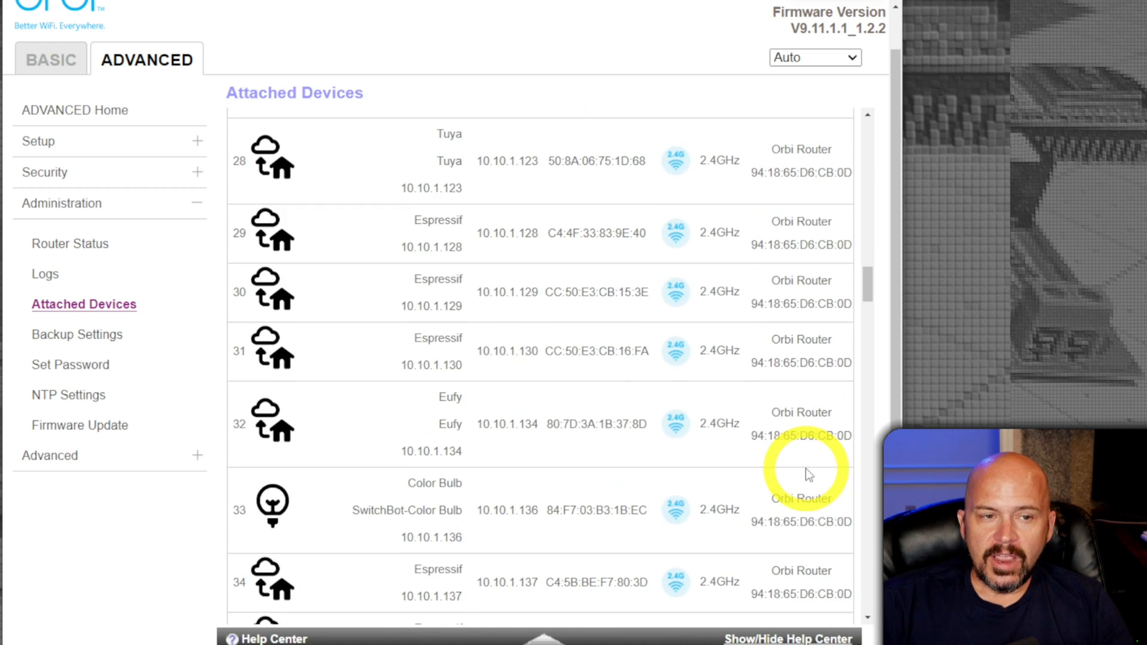
scroll(down, 3)
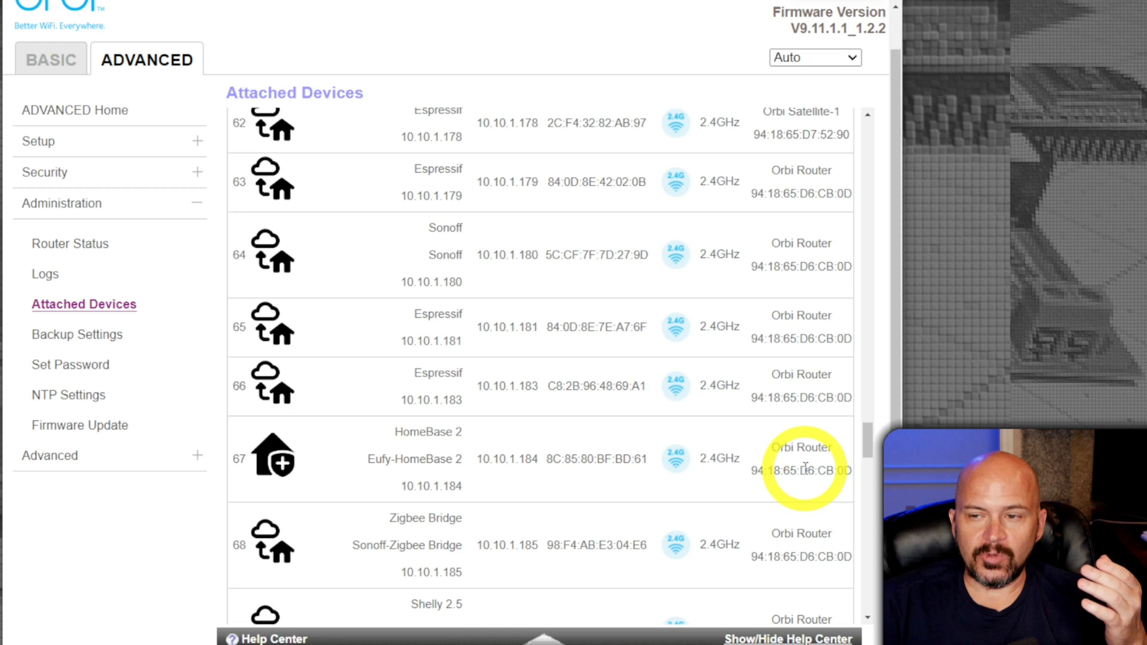
scroll(down, 3)
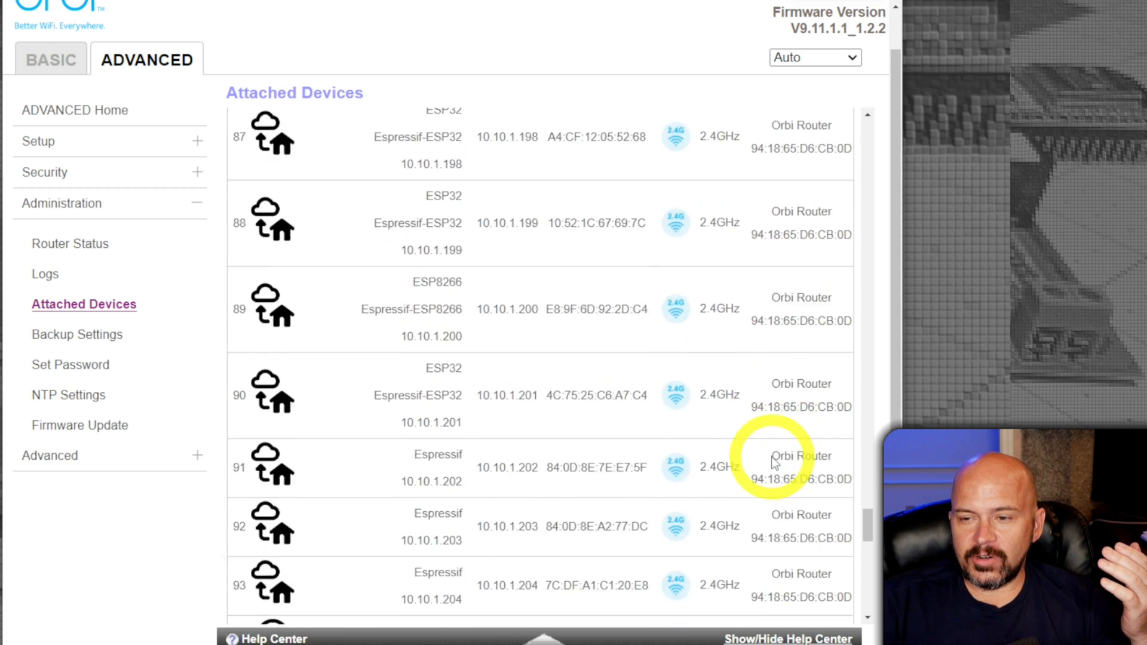
scroll(down, 3)
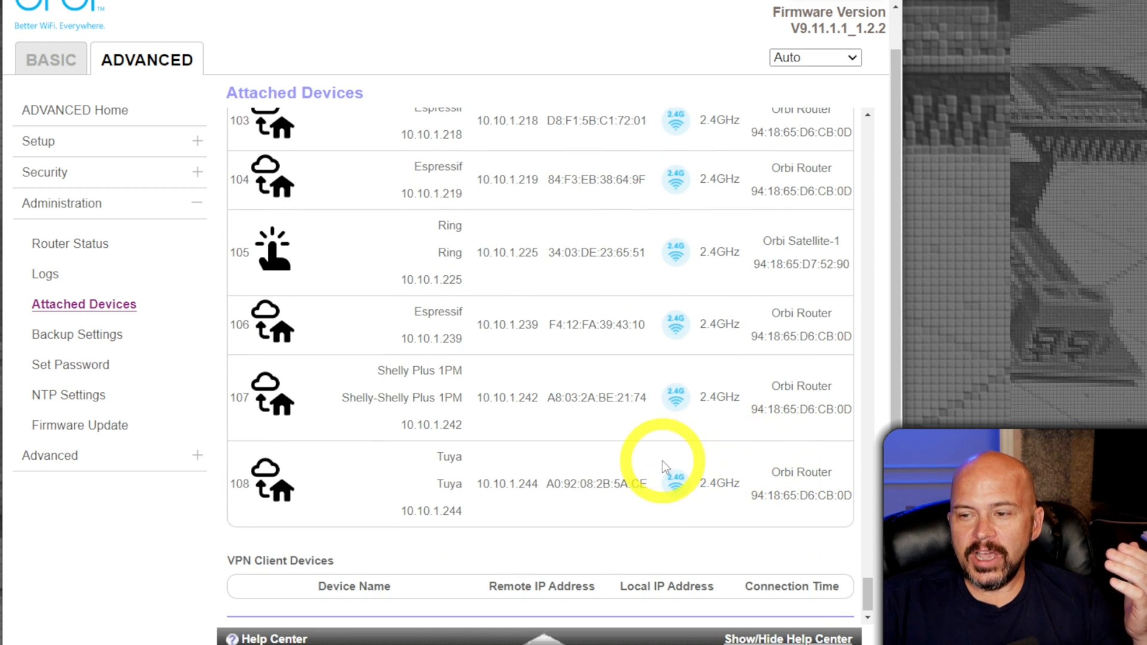
mouse_move(599, 468)
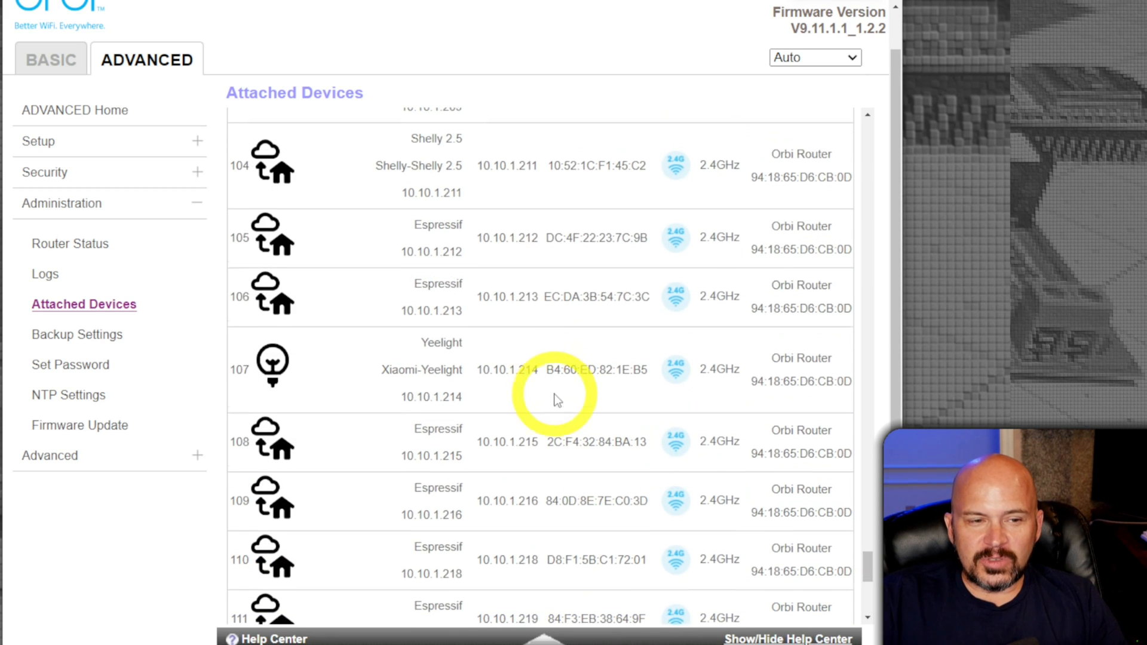
scroll(down, 3)
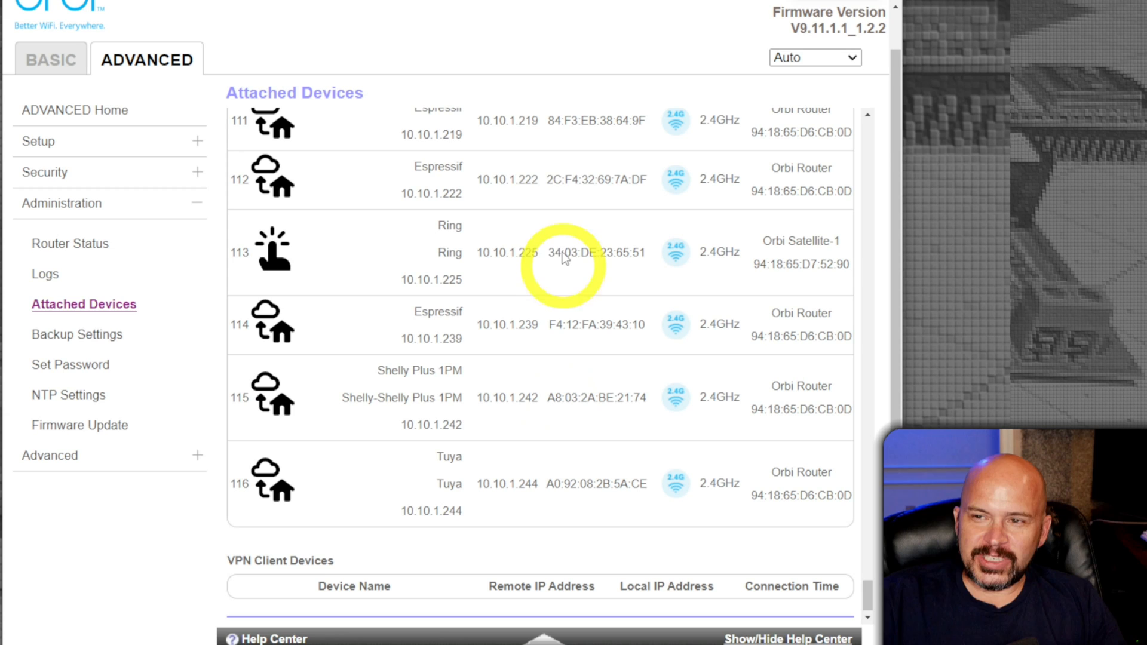
mouse_move(288, 6)
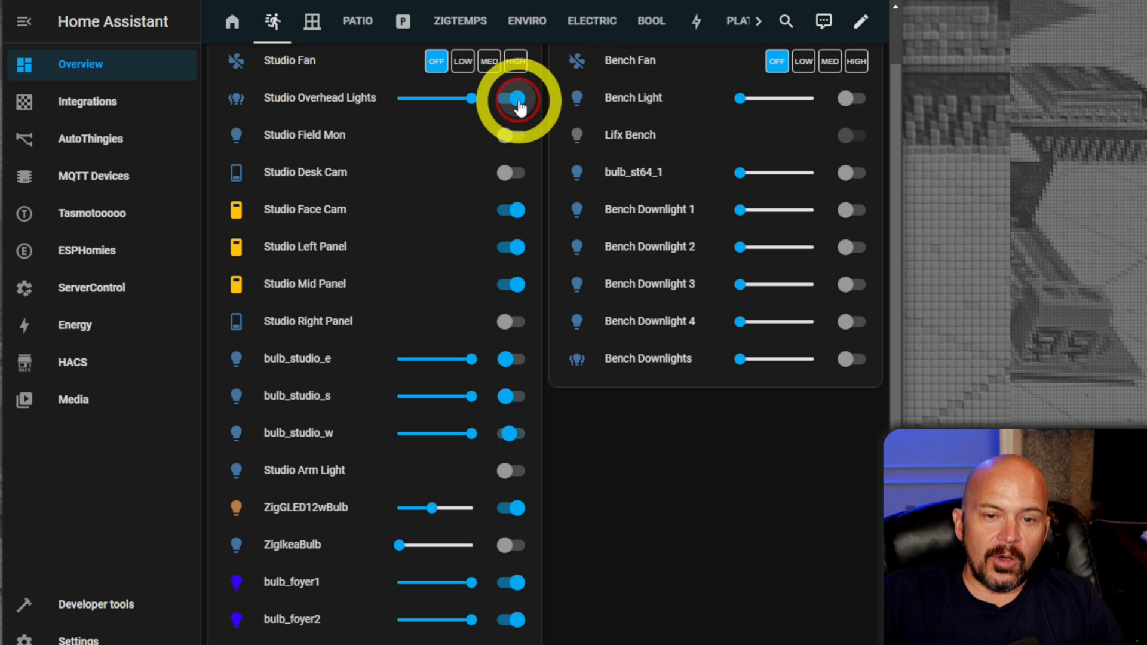
Step: Flip the Studio Overhead Lights switch on the Home Assistant dashboard
click(509, 98)
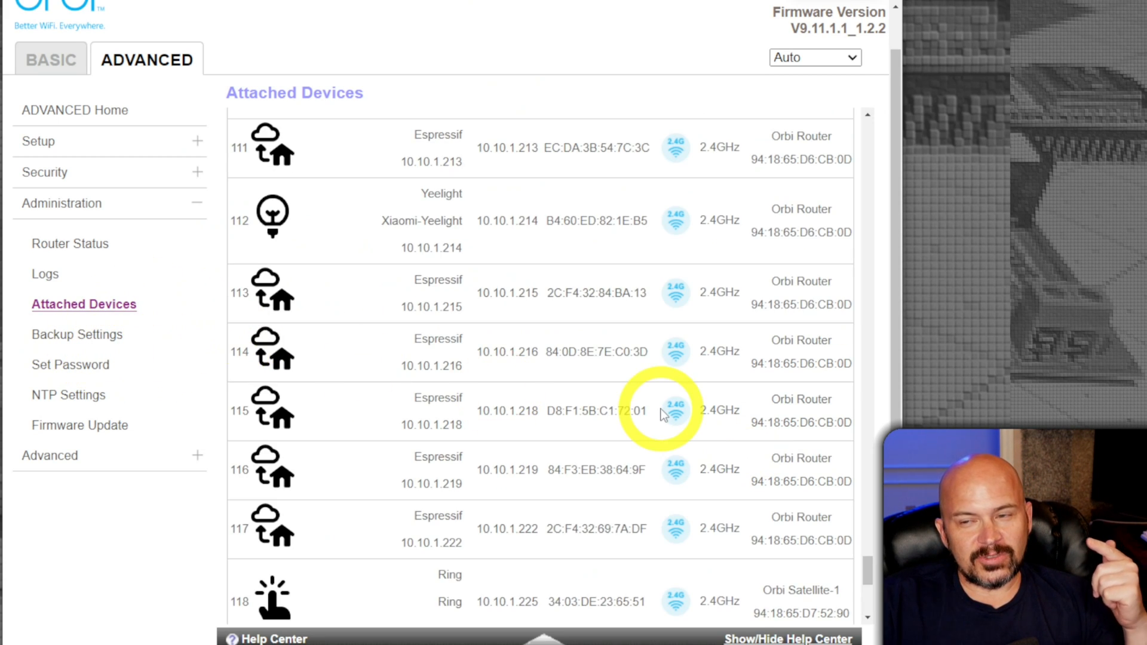
scroll(down, 3)
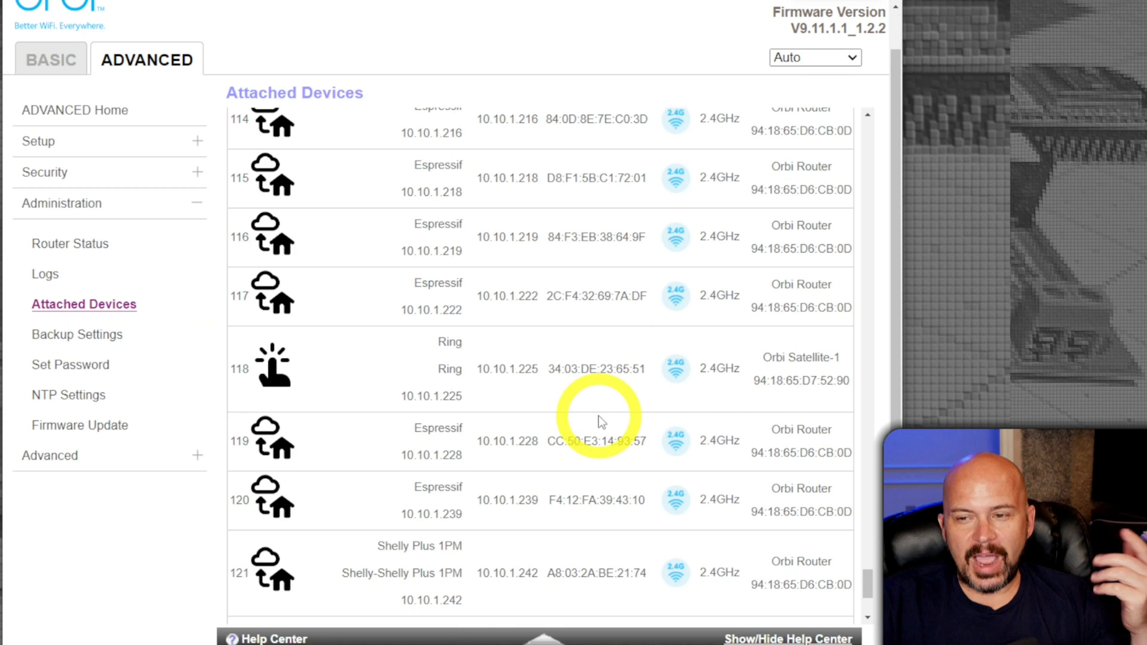
scroll(down, 3)
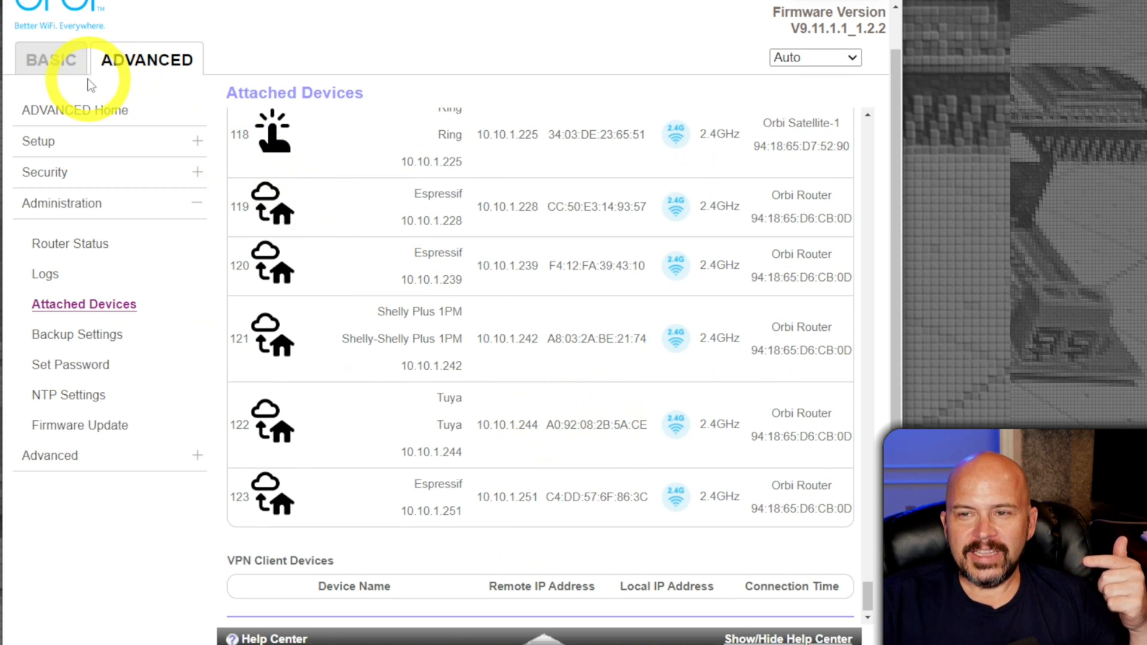
mouse_move(348, 384)
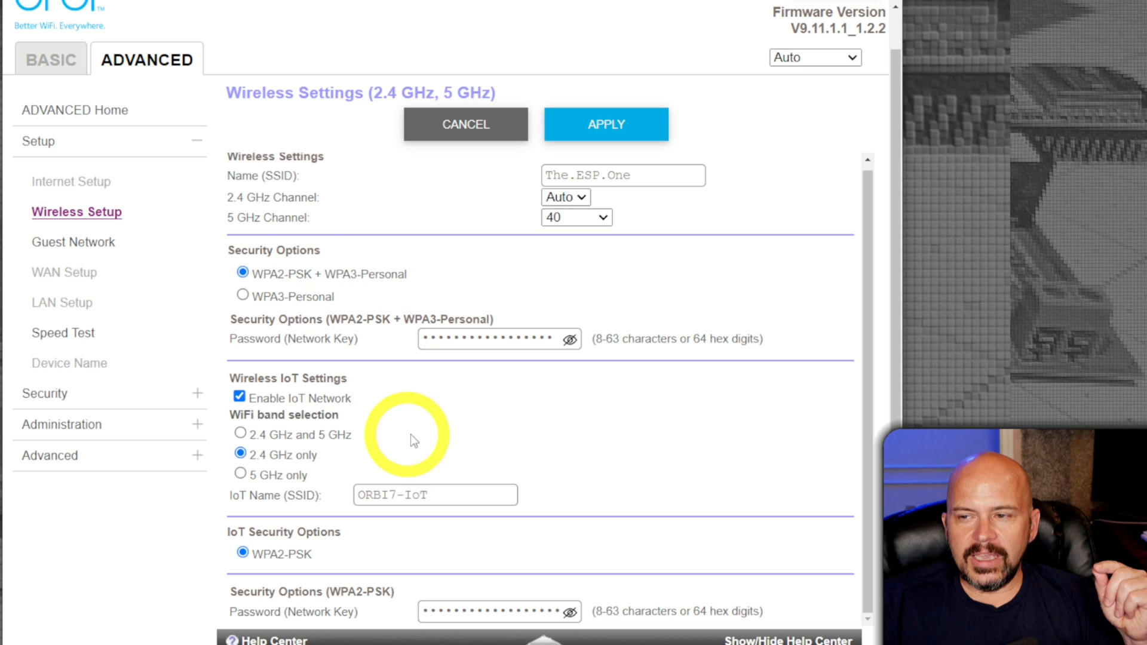
Step: Bring up Wireless Settings showing the SSID, security, and the 2.4 GHz ORBI7-IoT network
click(576, 217)
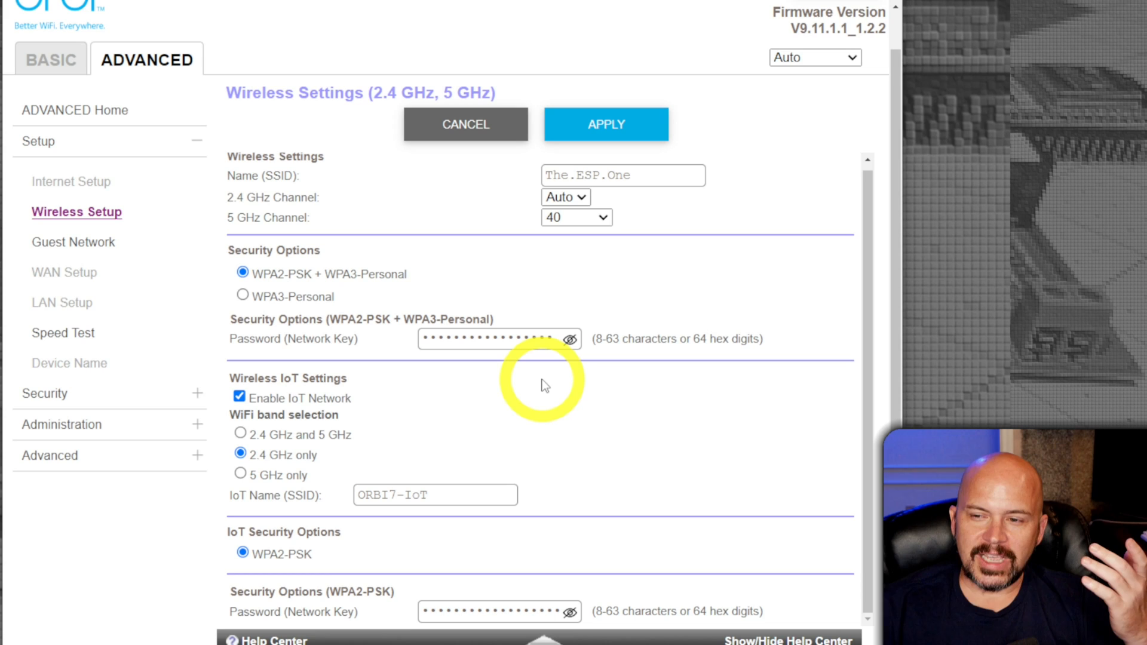
mouse_move(395, 353)
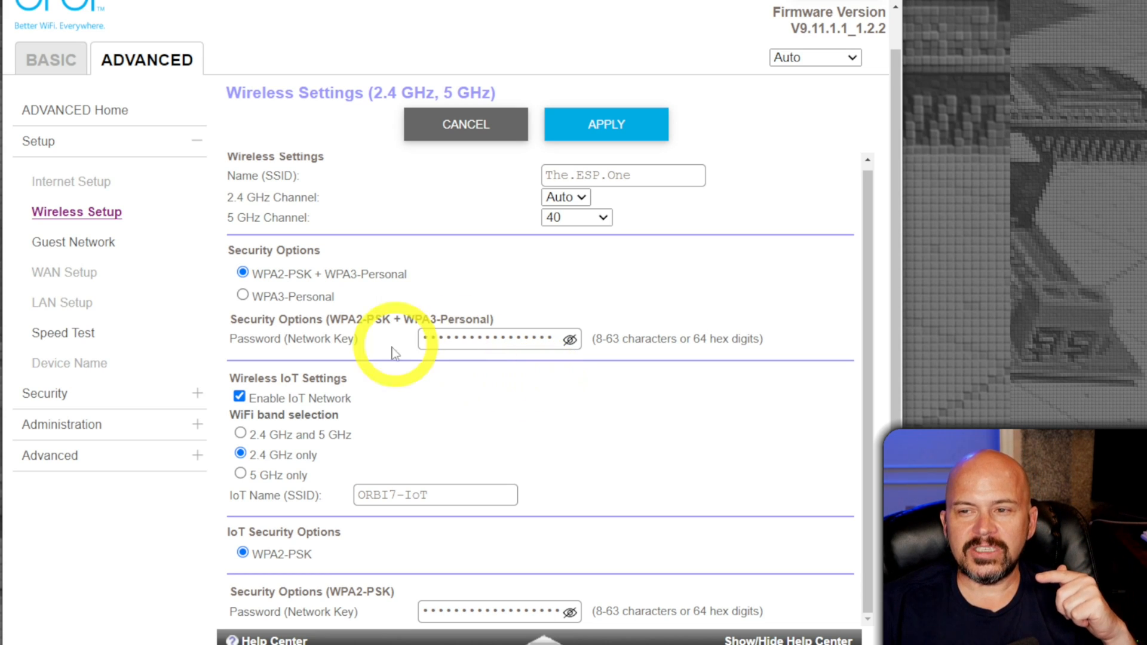
mouse_move(498, 446)
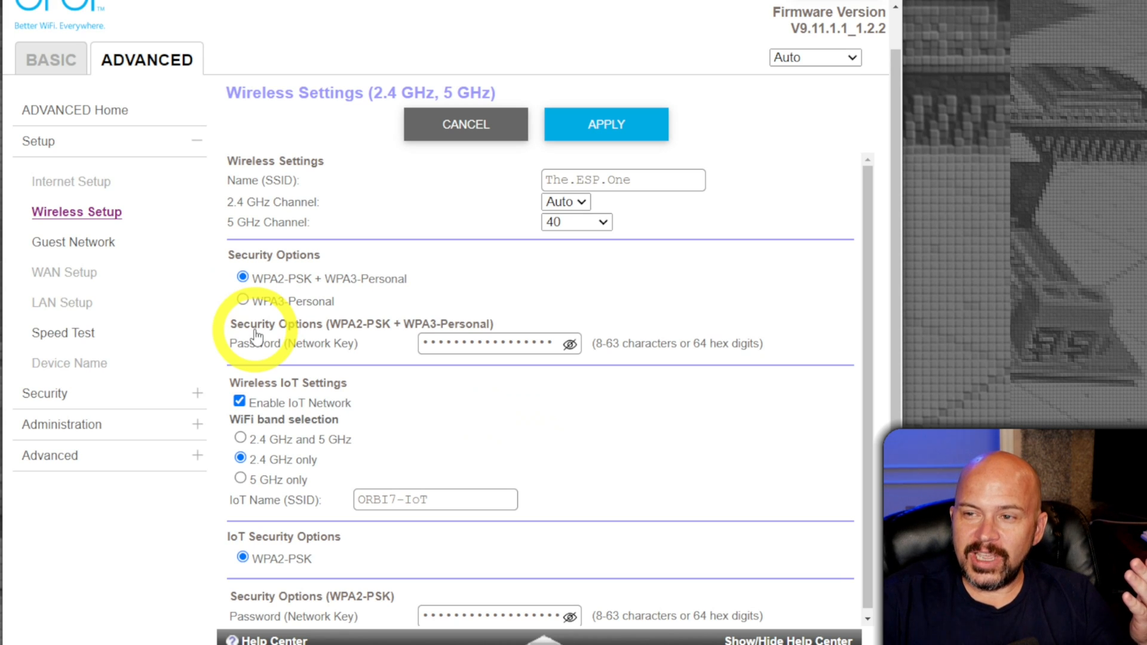
mouse_move(512, 358)
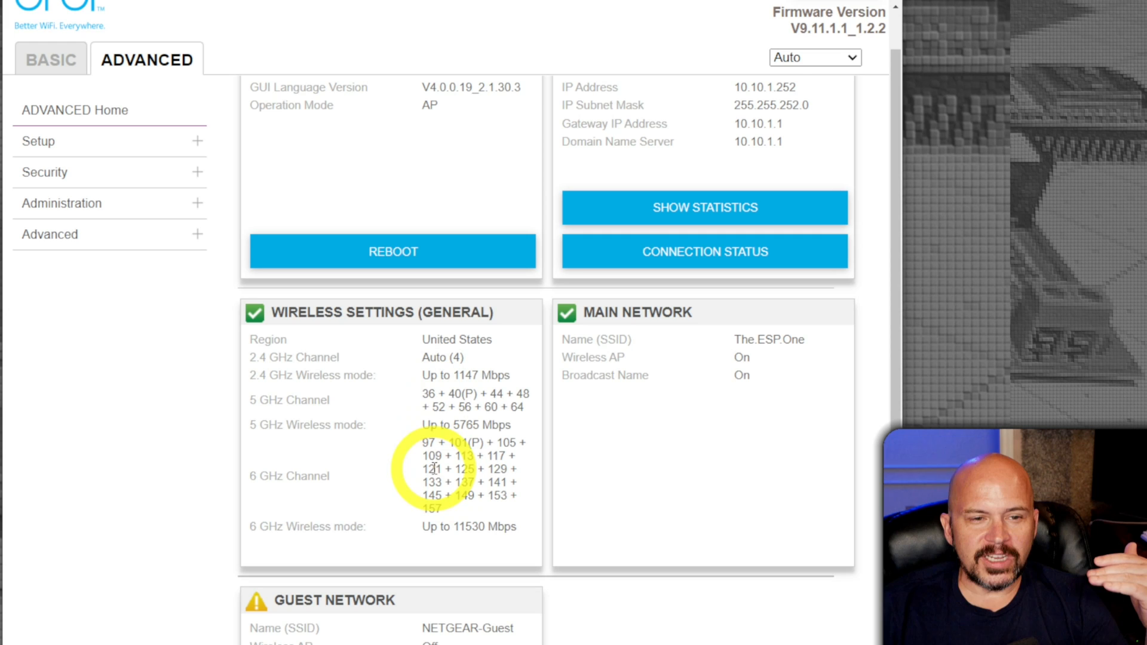
Step: Highlight the 6 GHz channel values under Wireless Settings (General) on the advanced home page
drag(421, 442, 441, 508)
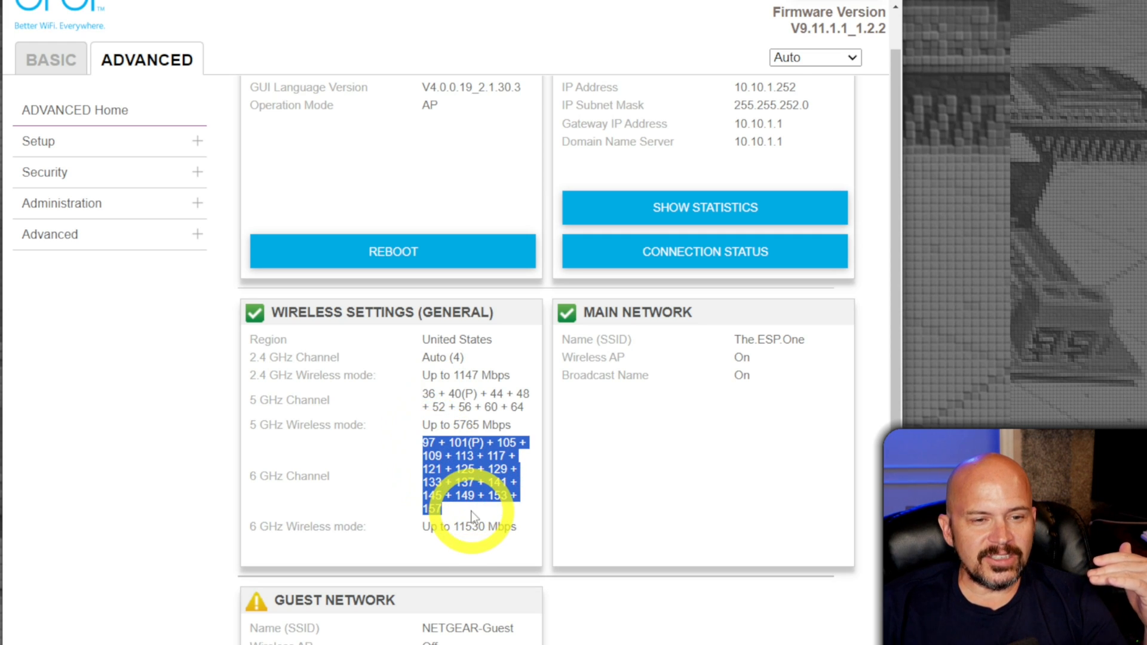